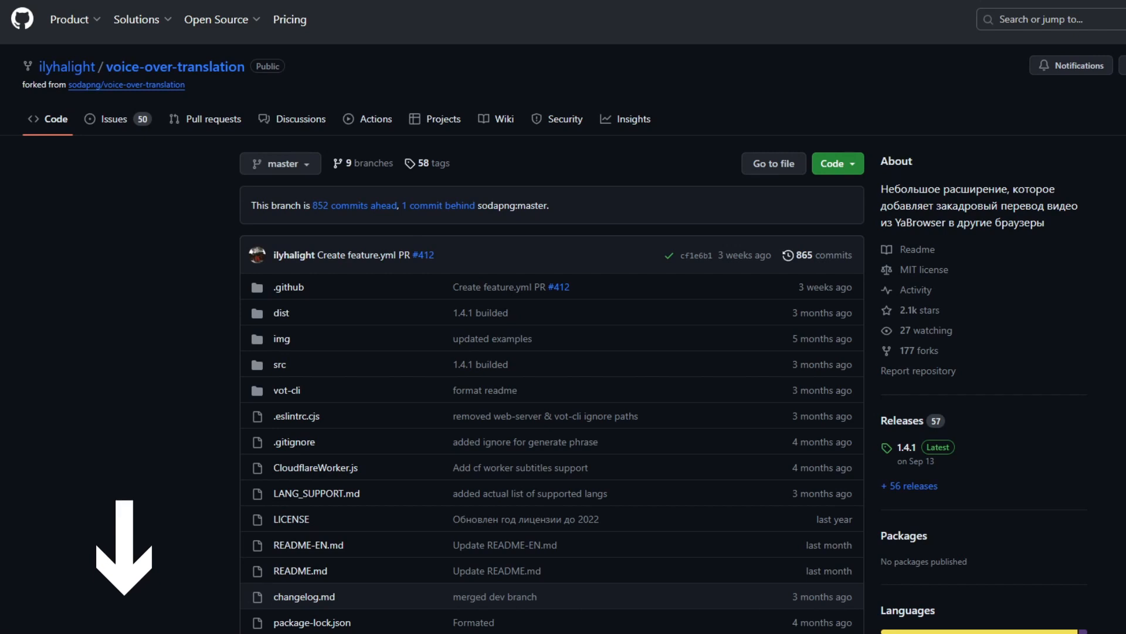
mouse_move(915, 461)
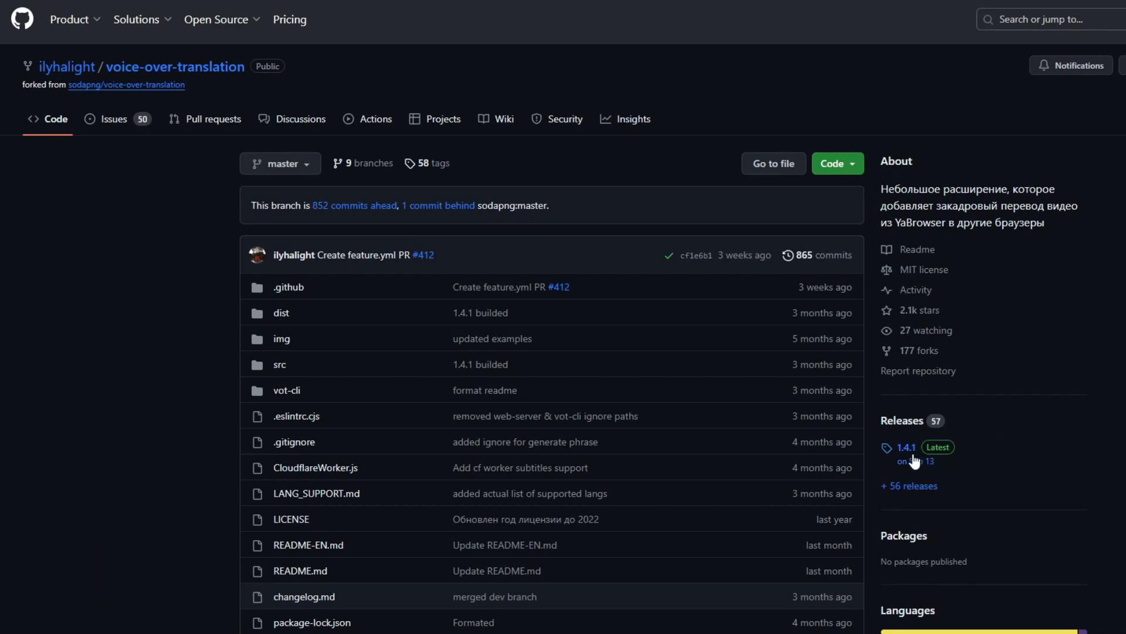
- Download the Source code (zip) asset from the voice-over-translation 1.4.1 release page
click(906, 447)
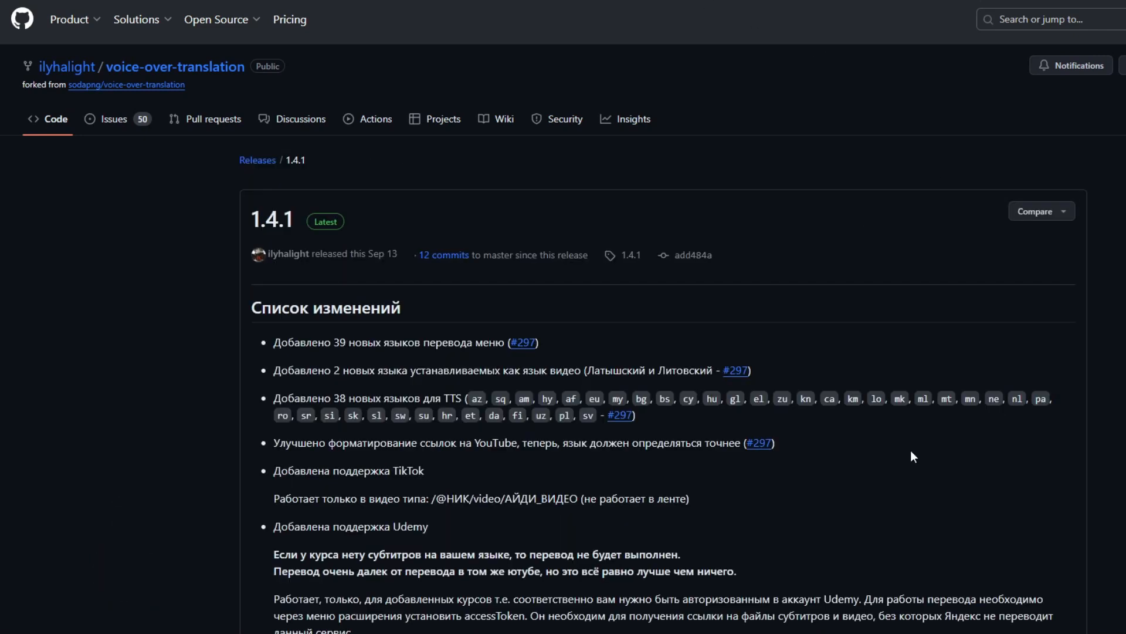
scroll(down, 3)
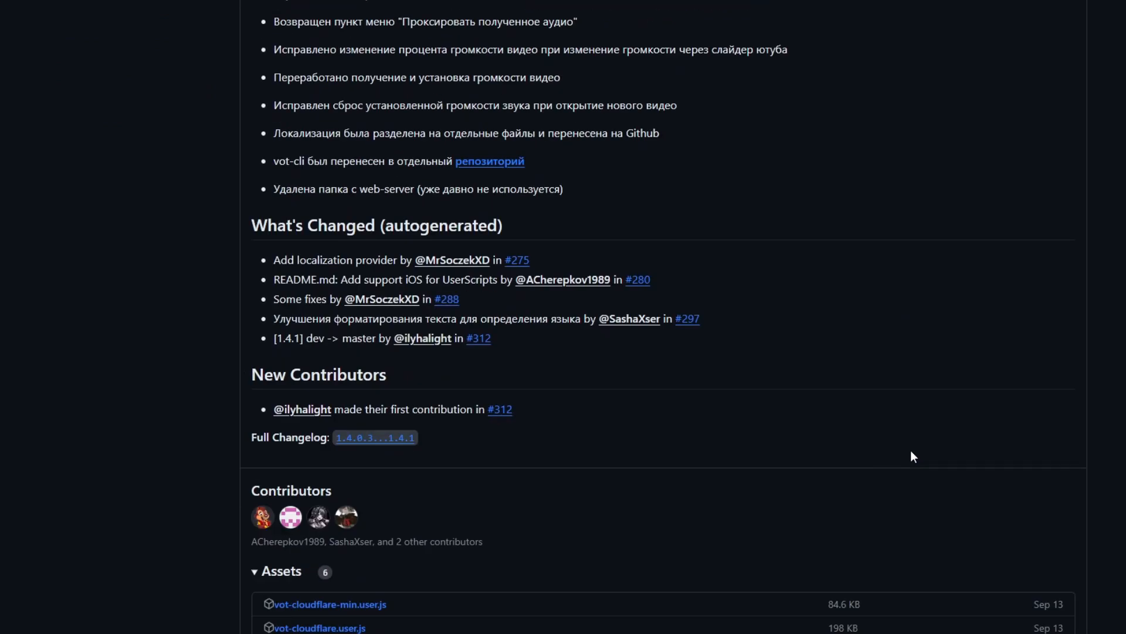
scroll(down, 3)
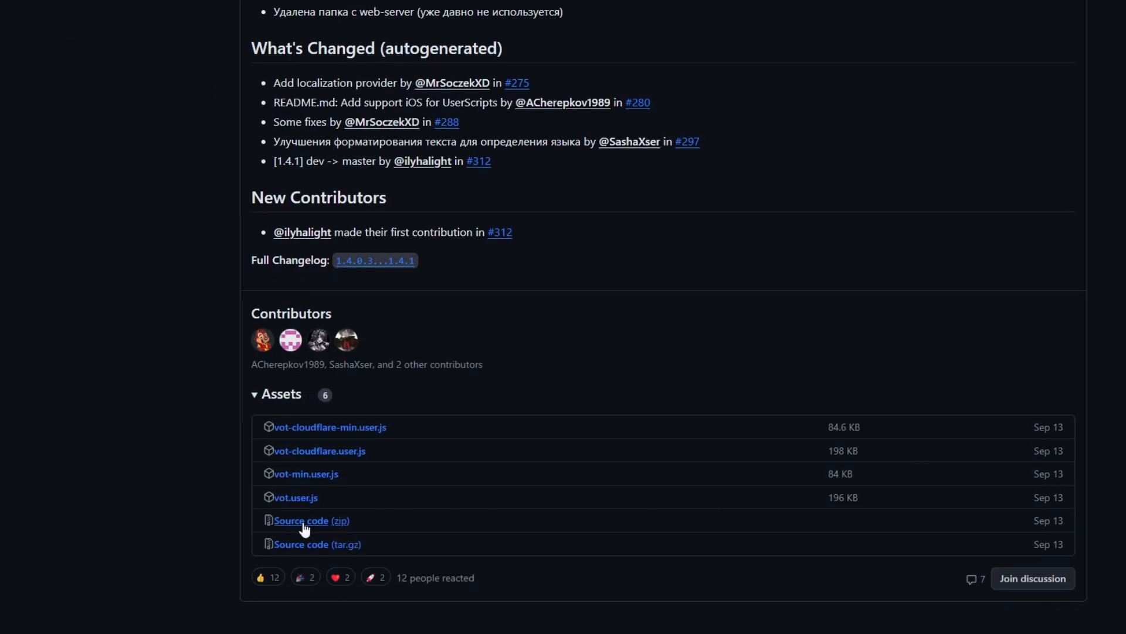
click(667, 9)
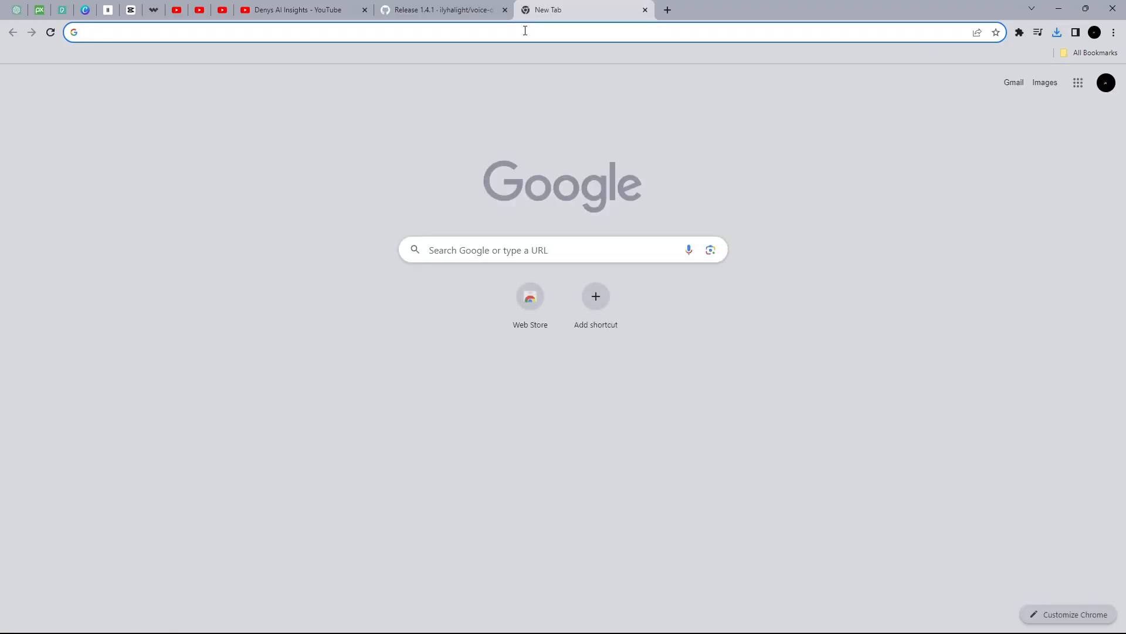
- Search Google for 'vpn chrome' and add the Free VPN for Chrome VeePN extension
text(vfhbz r.hb)
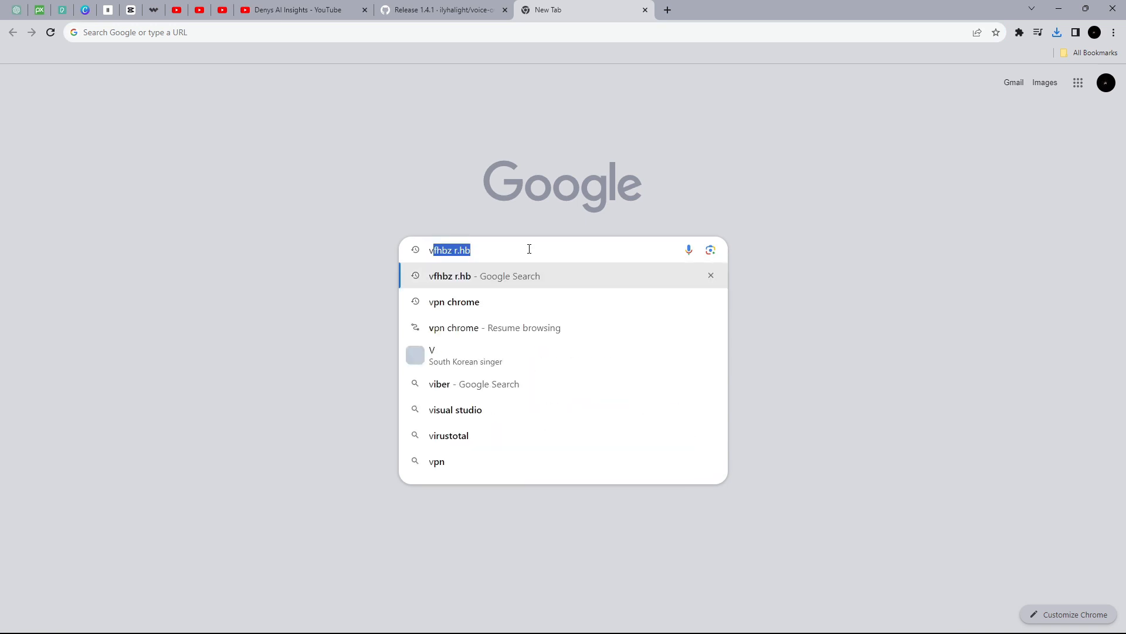
text(vpn chrome)
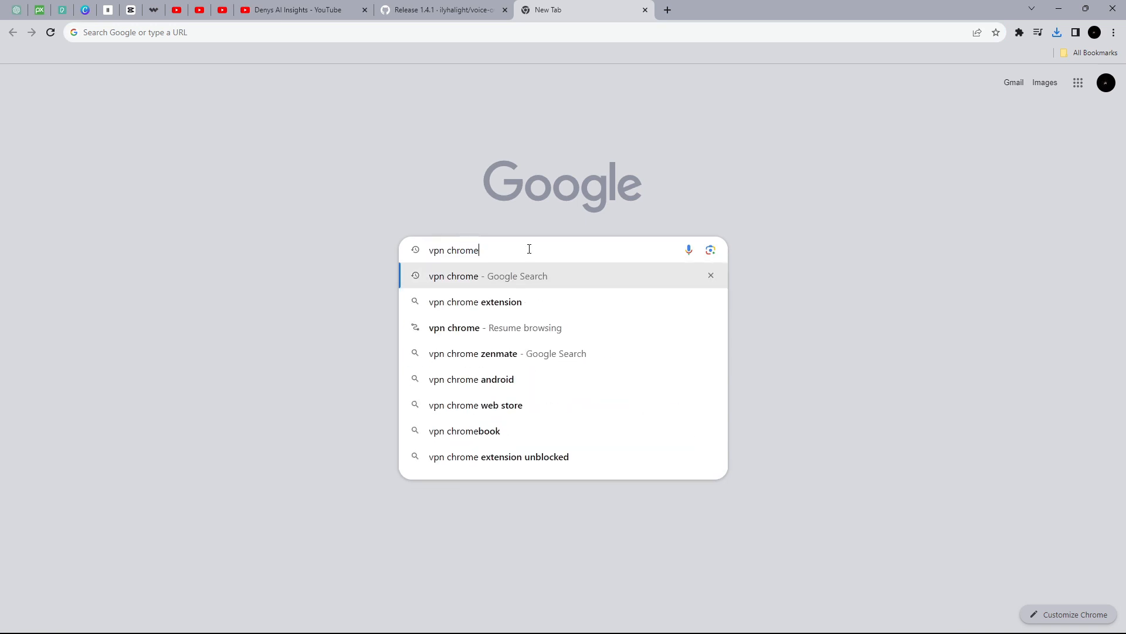
key(Return)
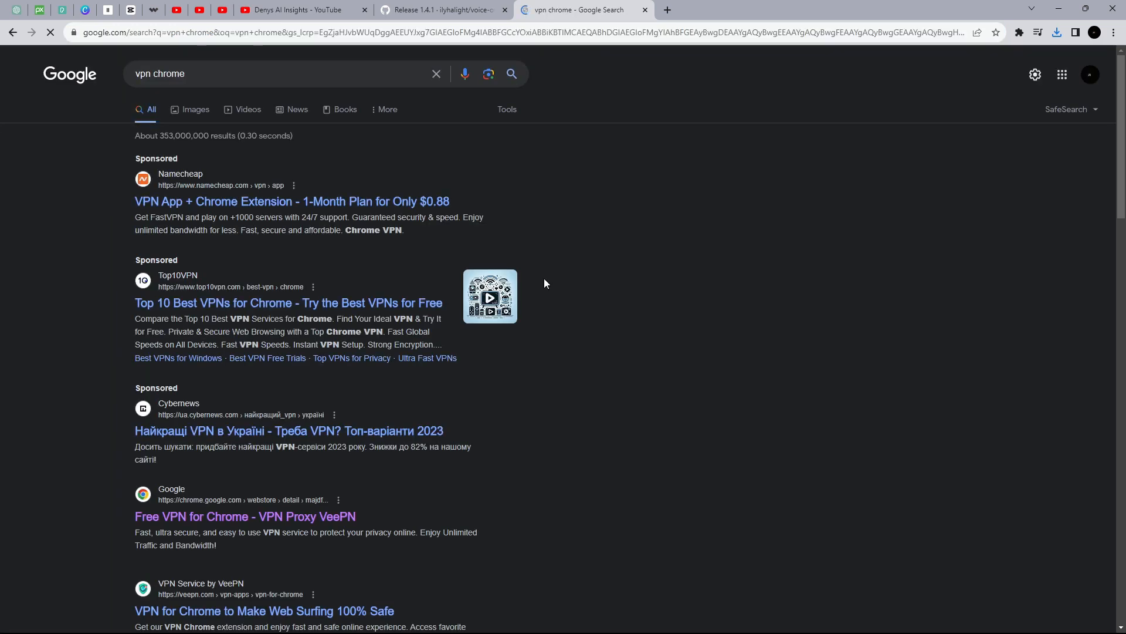
click(245, 517)
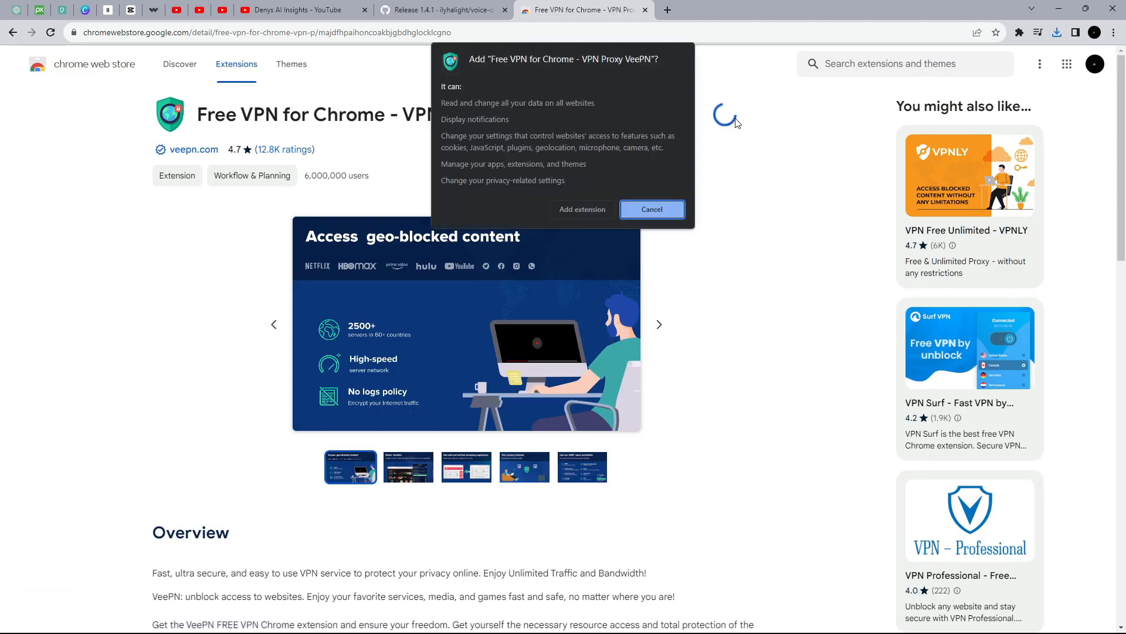
click(651, 209)
text(t)
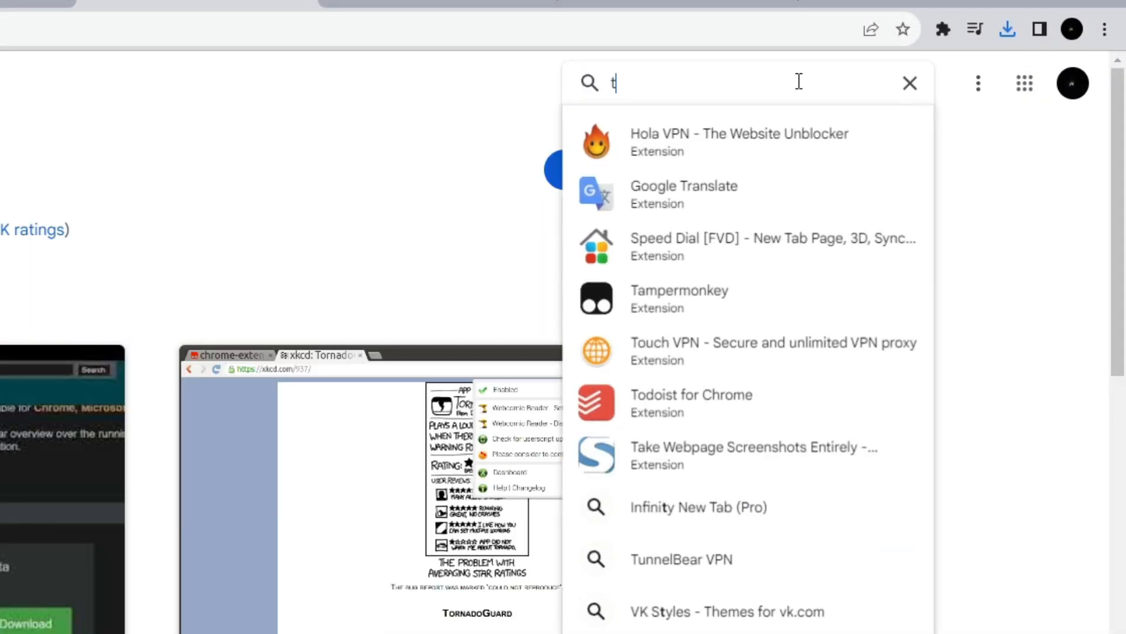
- Find Tampermonkey BETA in the store search and install it, confirming Add extension
text(ampermonkey)
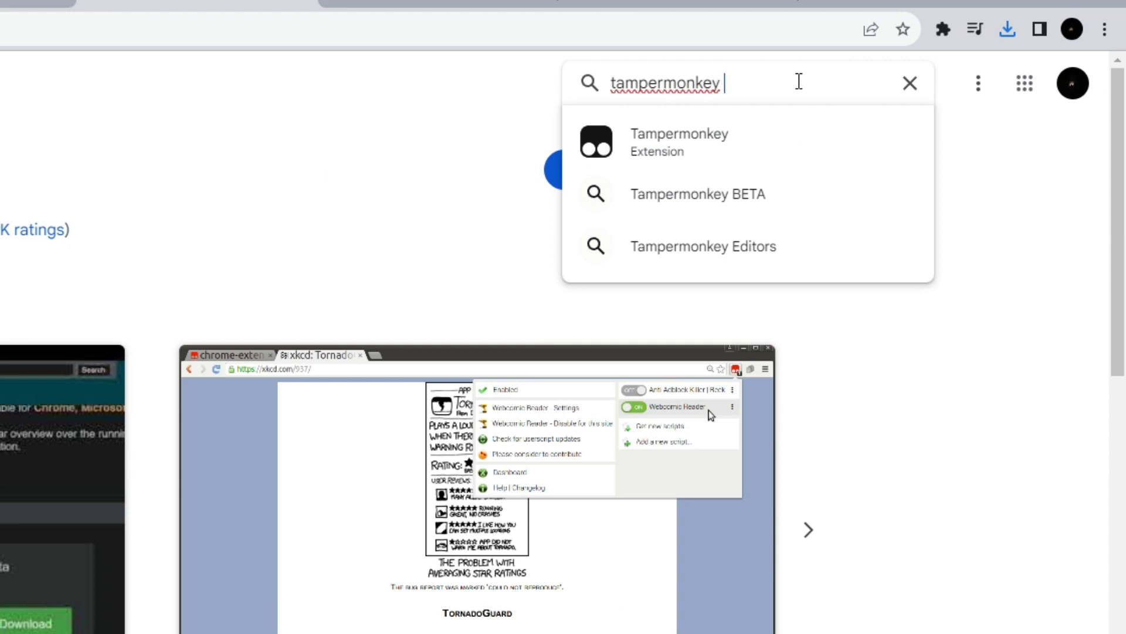
click(697, 194)
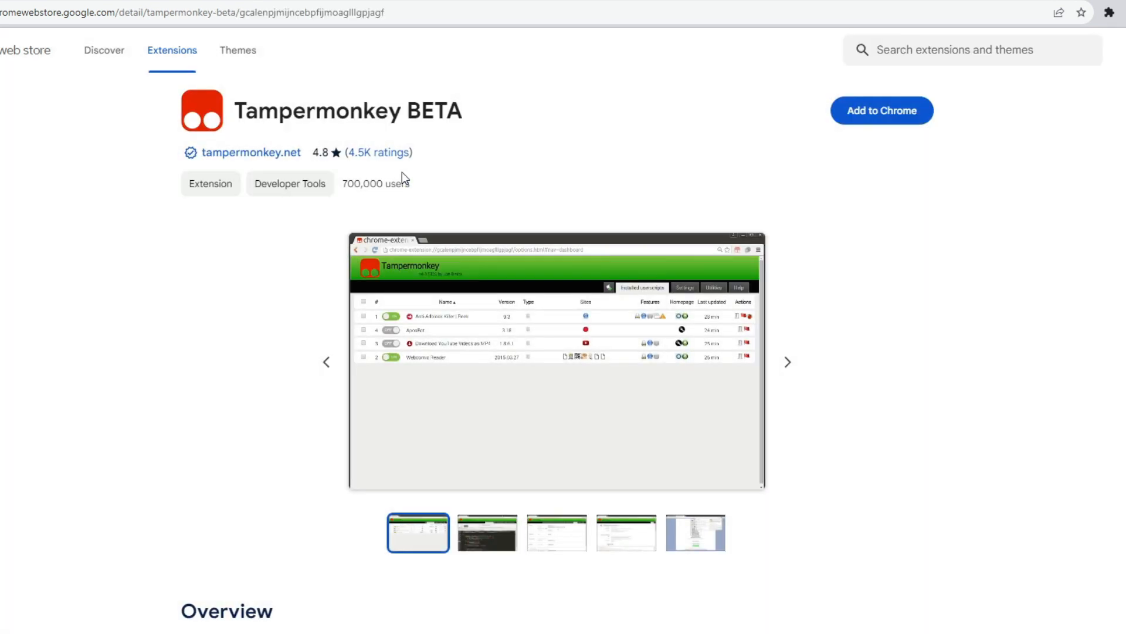
click(881, 110)
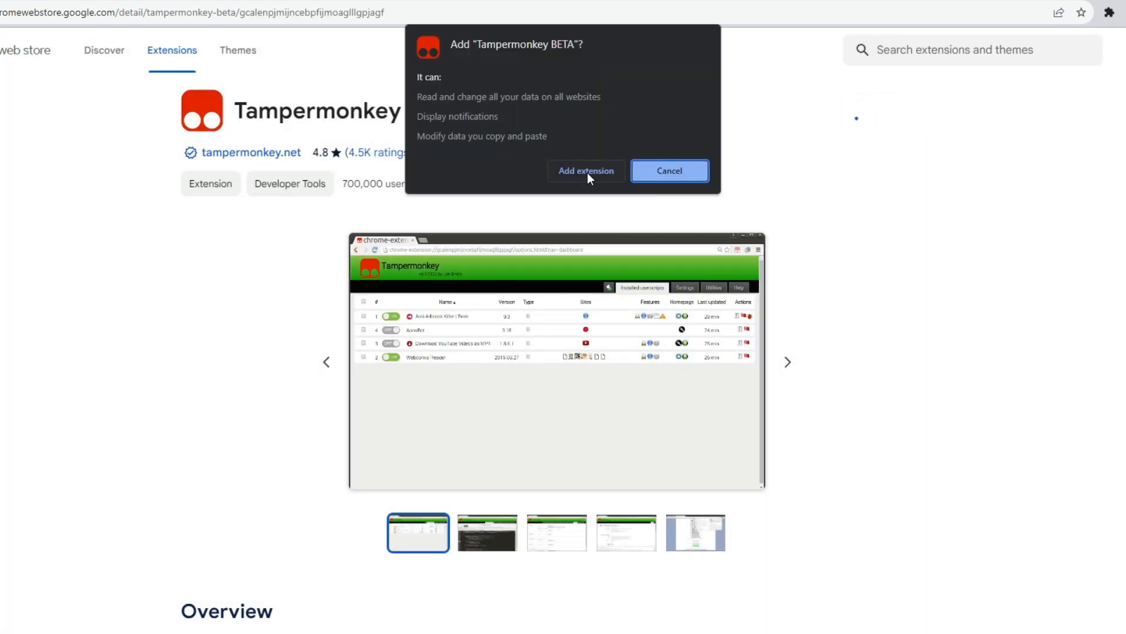
click(586, 170)
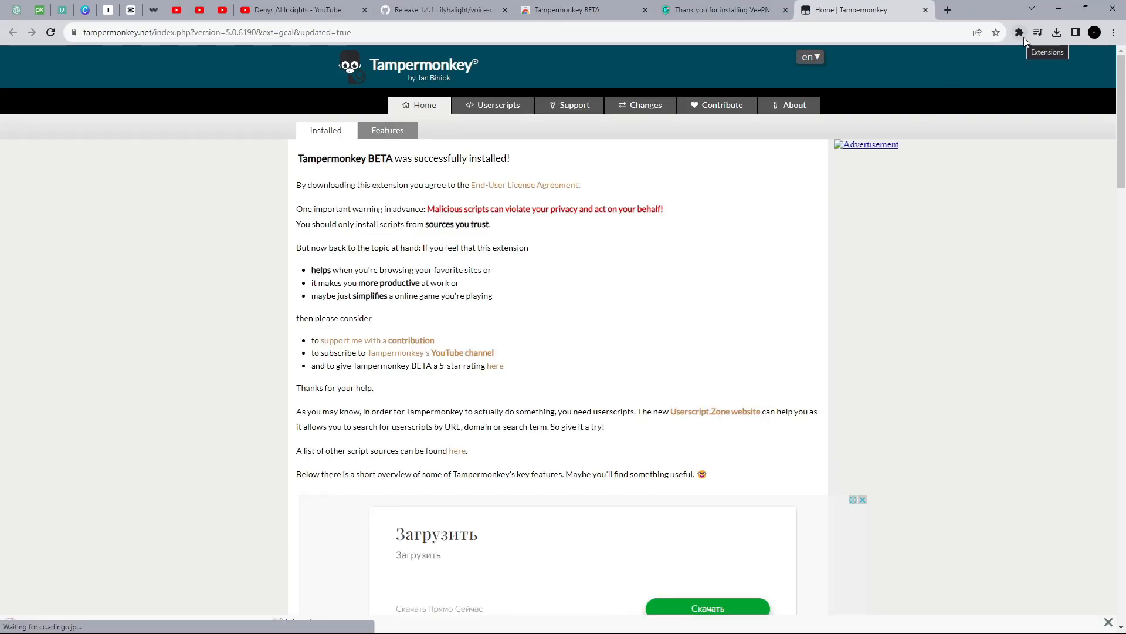
- Pin Tampermonkey BETA to the toolbar from the Extensions list
click(1019, 33)
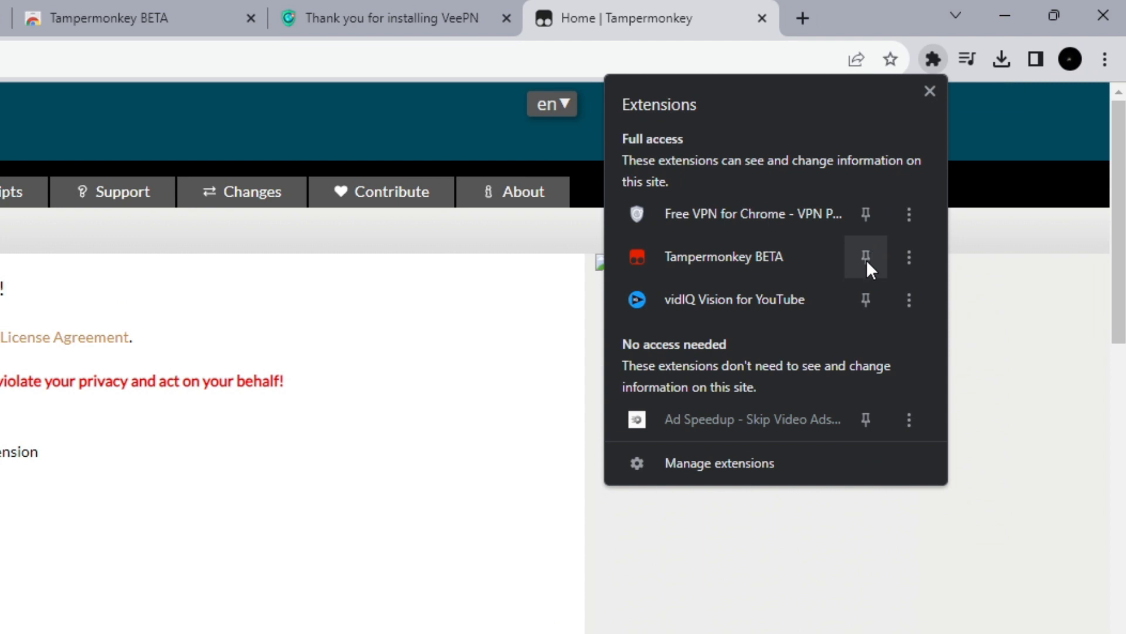
click(866, 257)
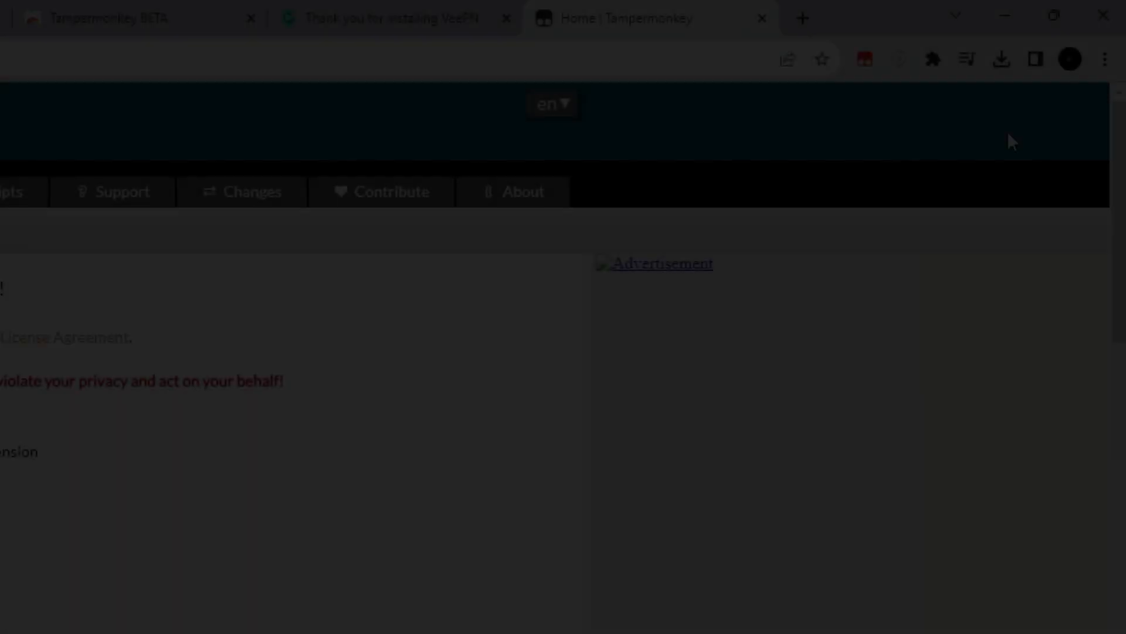
- Reveal the downloaded zip, create a new Tampermonkey script from it and install Voice Over Translation
click(1001, 58)
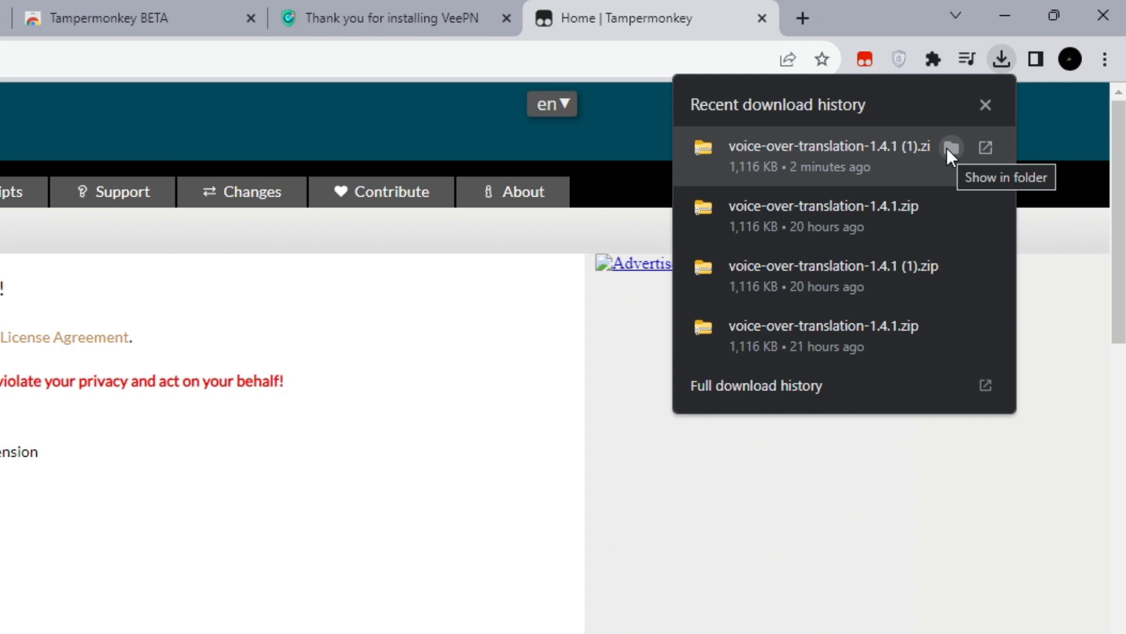
click(803, 18)
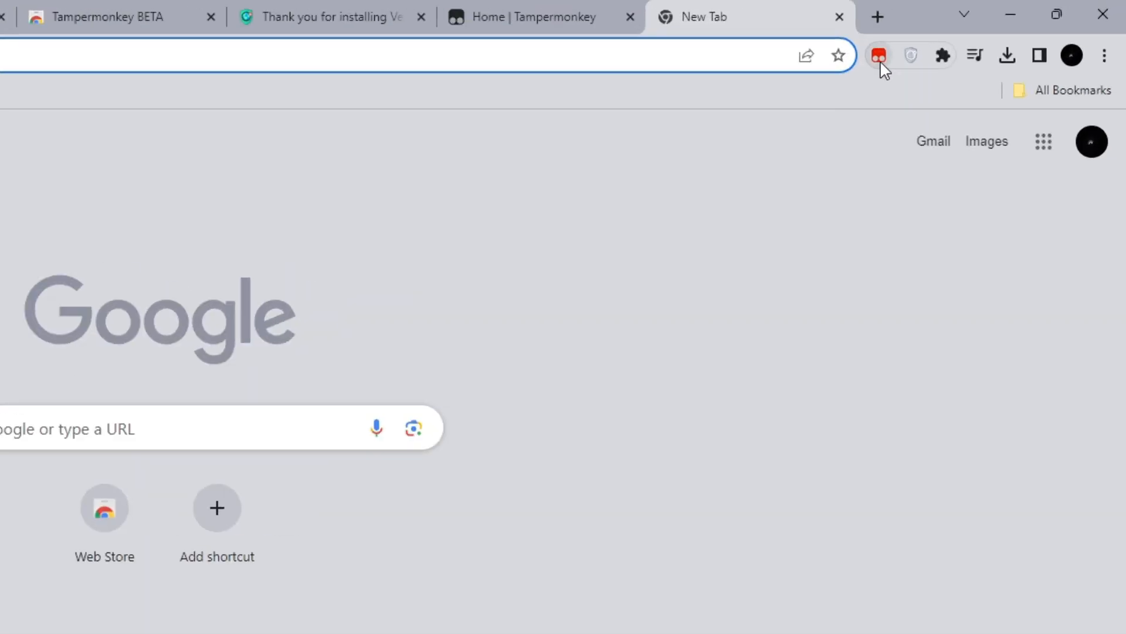
click(877, 56)
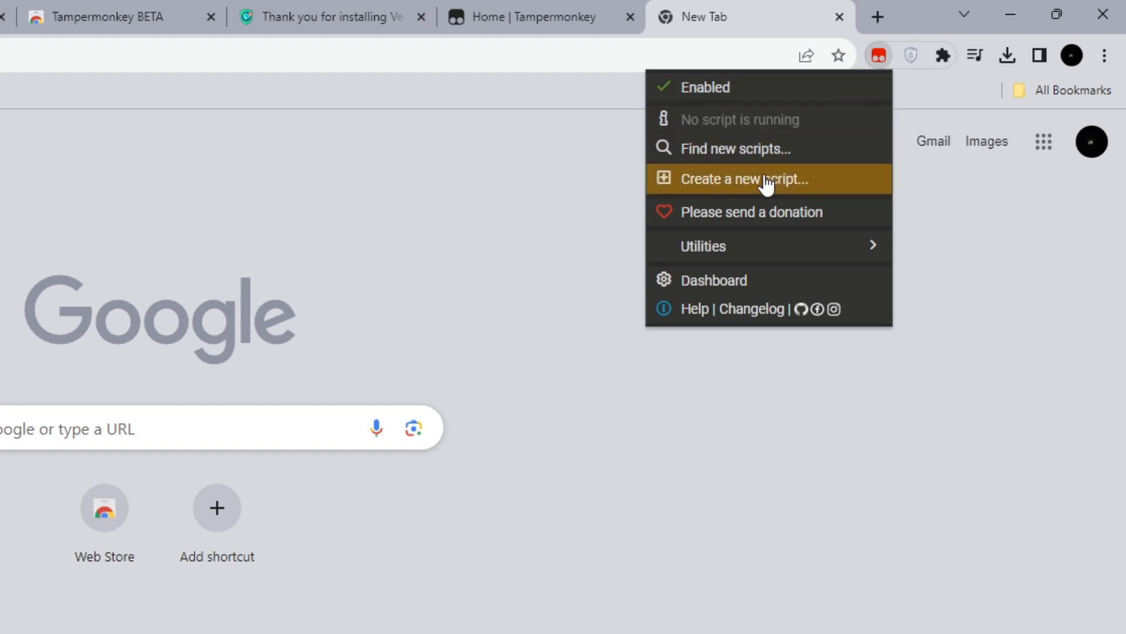
click(733, 179)
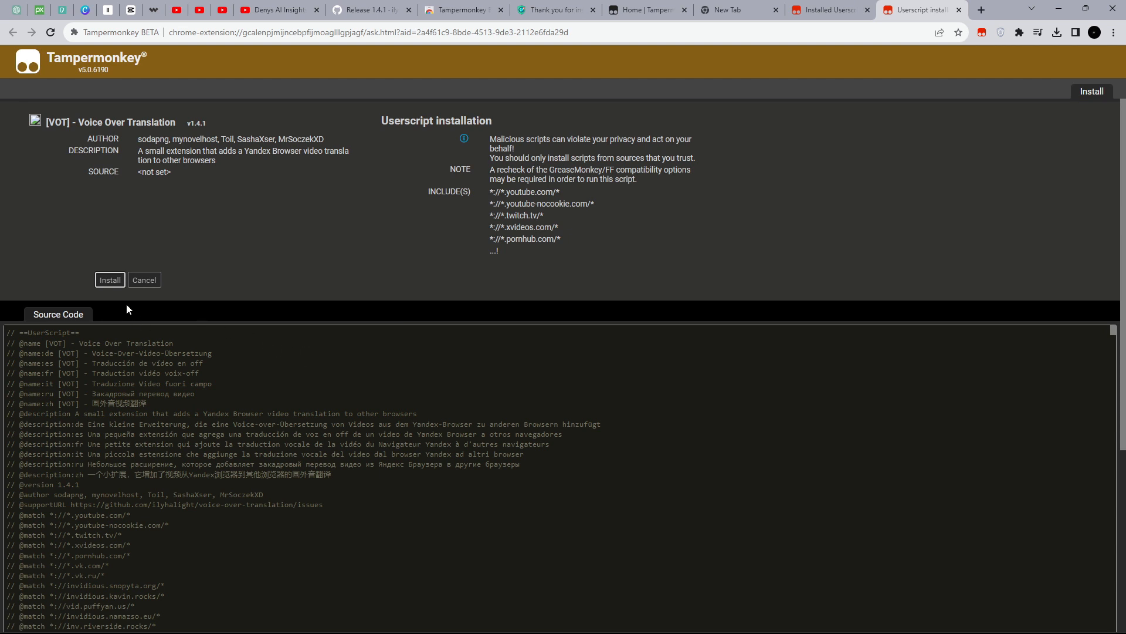
click(109, 280)
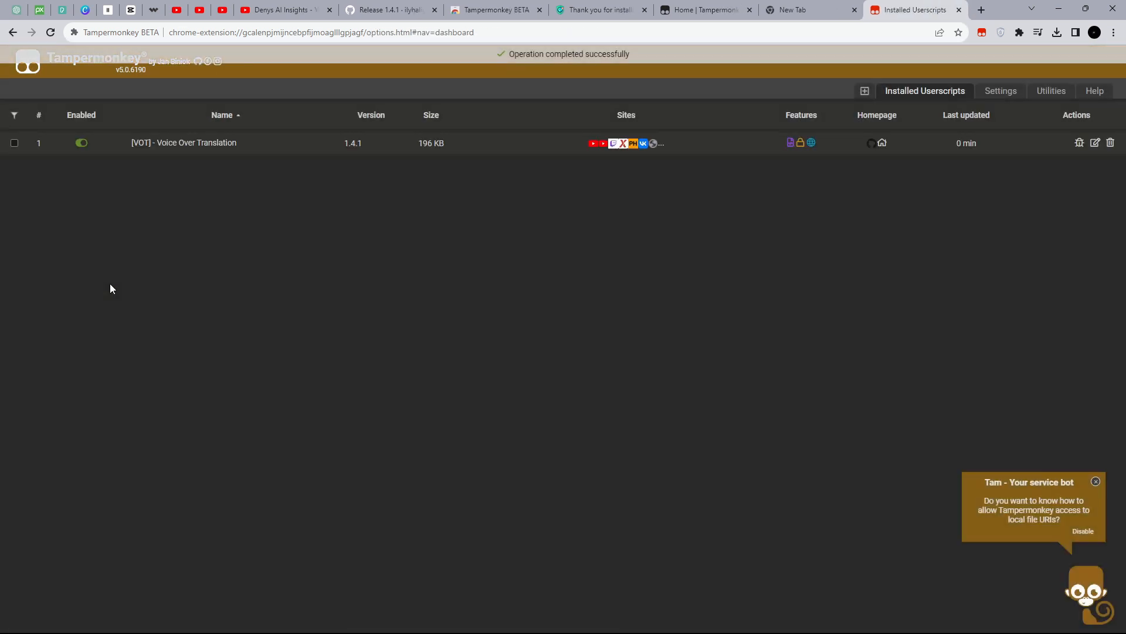
mouse_move(498, 67)
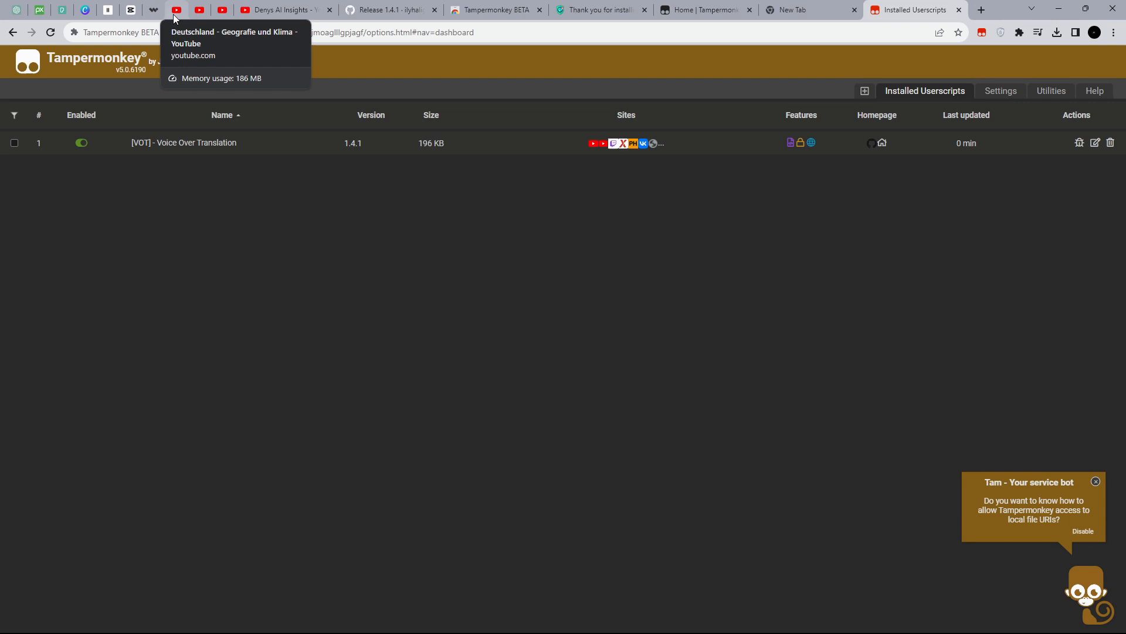
- Switch to the German Deutschland geography video tab so the Translate video button appears
click(176, 9)
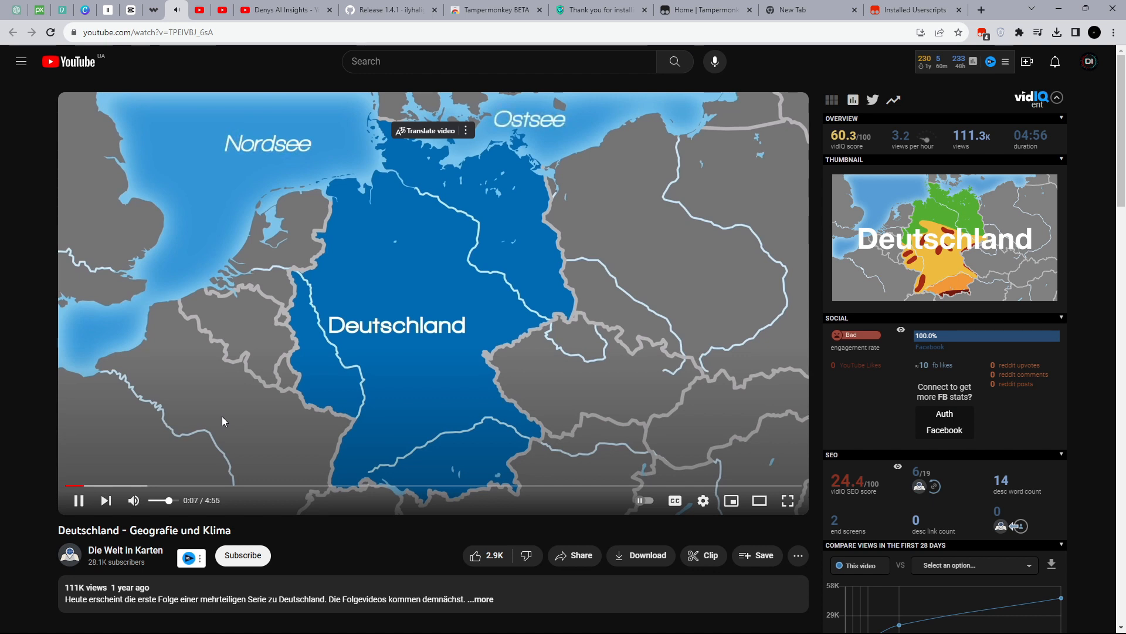
- Pause the German video and request an English voice translation, which fails
click(79, 500)
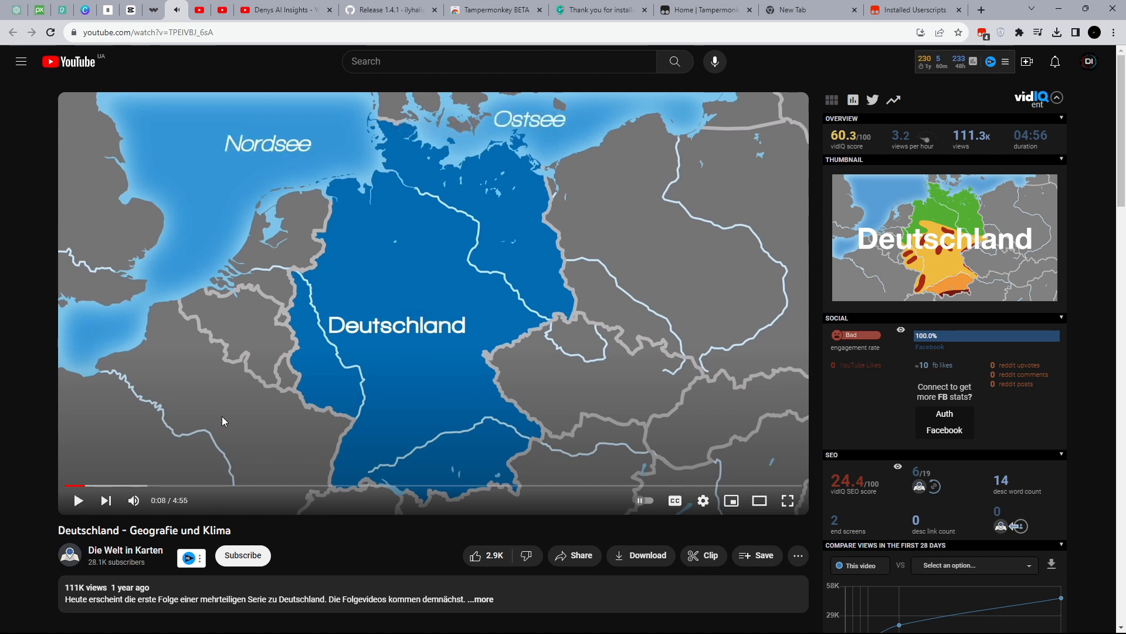
click(422, 138)
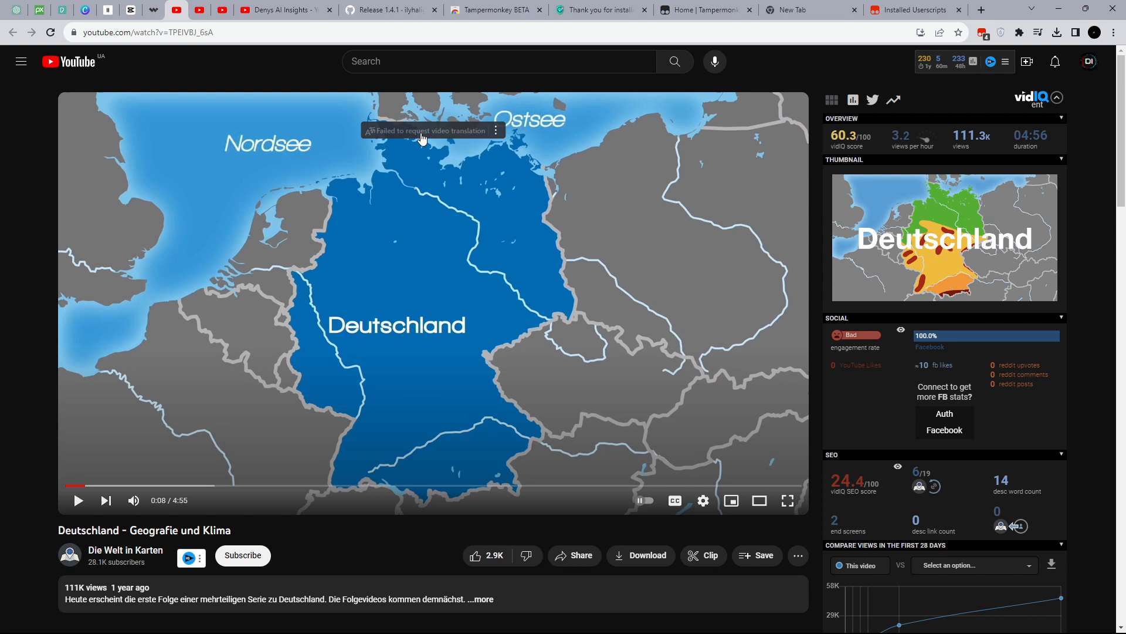
mouse_move(476, 139)
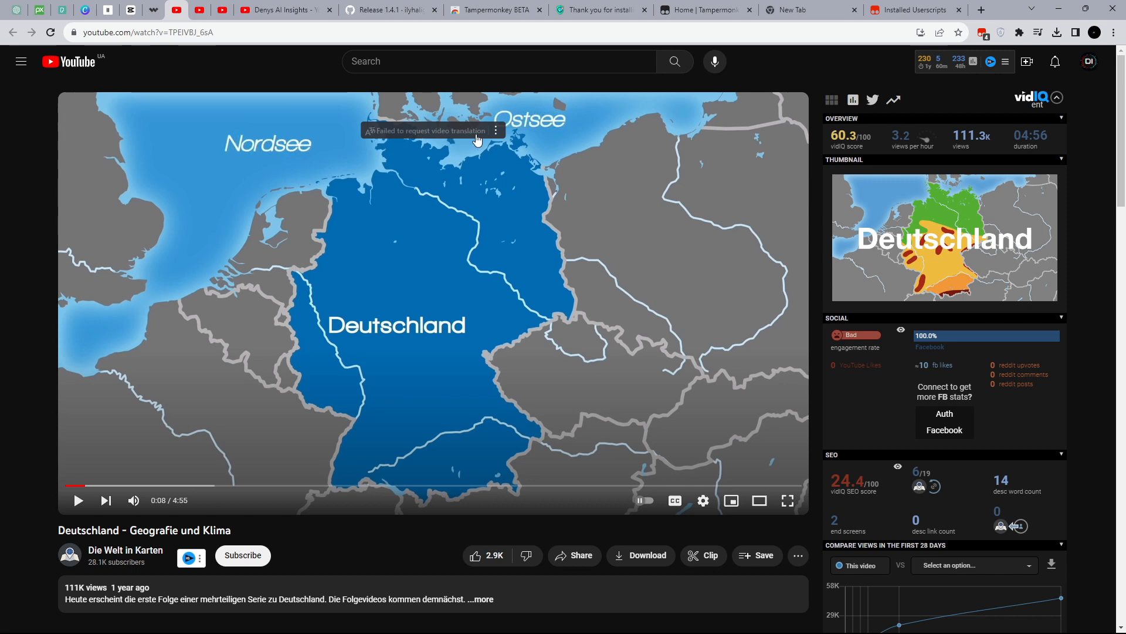
mouse_move(1018, 33)
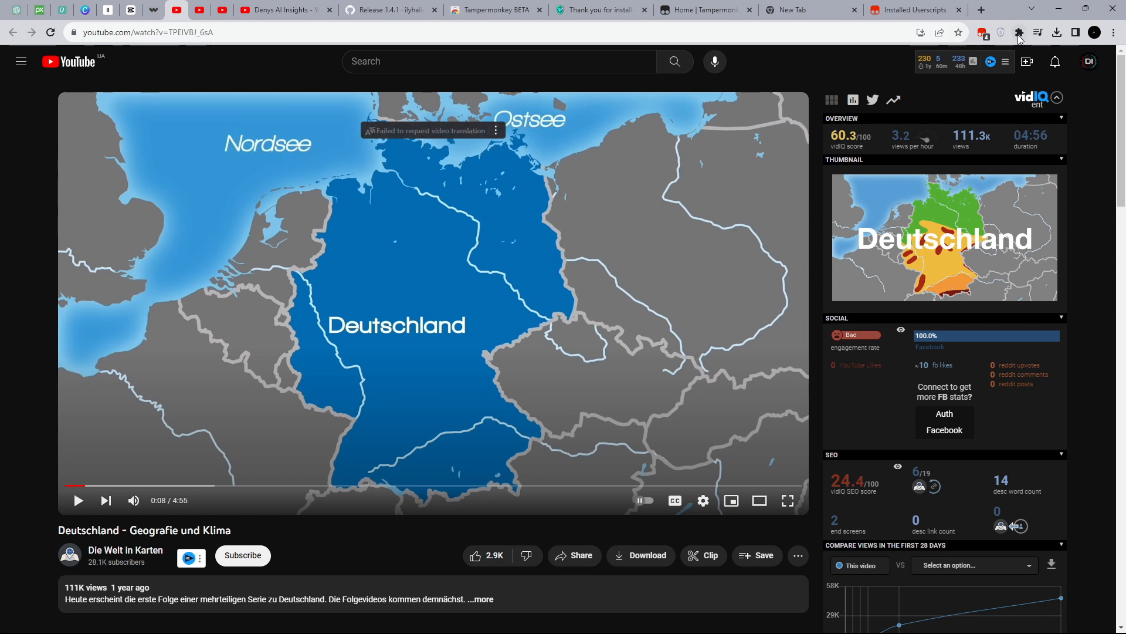
click(999, 32)
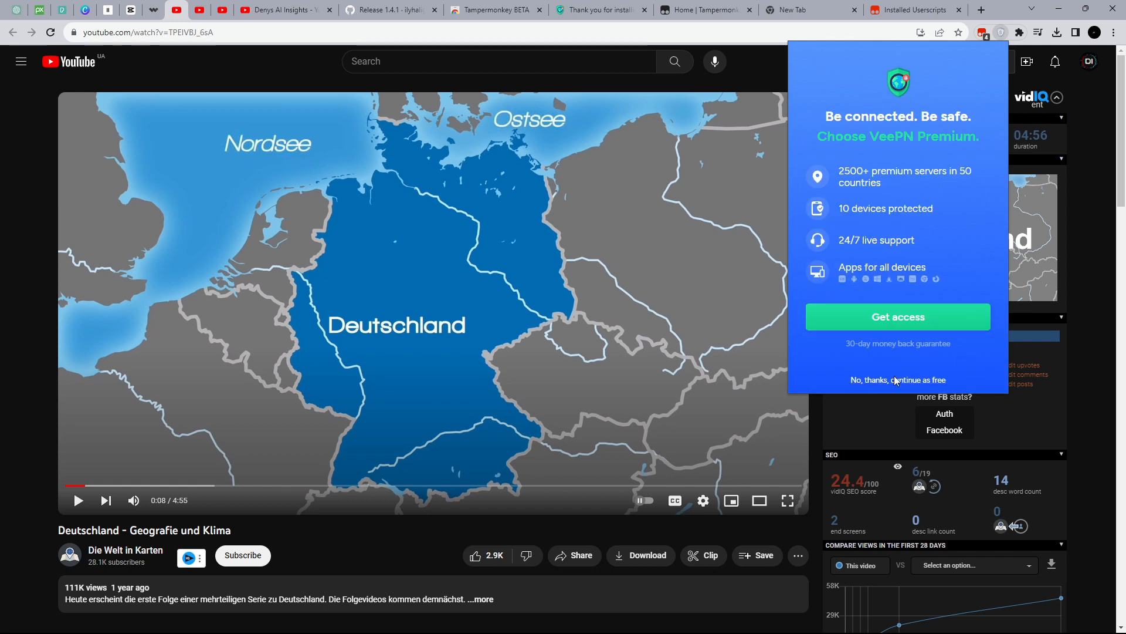
- Connect VeePN on the free plan via Amsterdam and bring up the video's translation settings
click(897, 379)
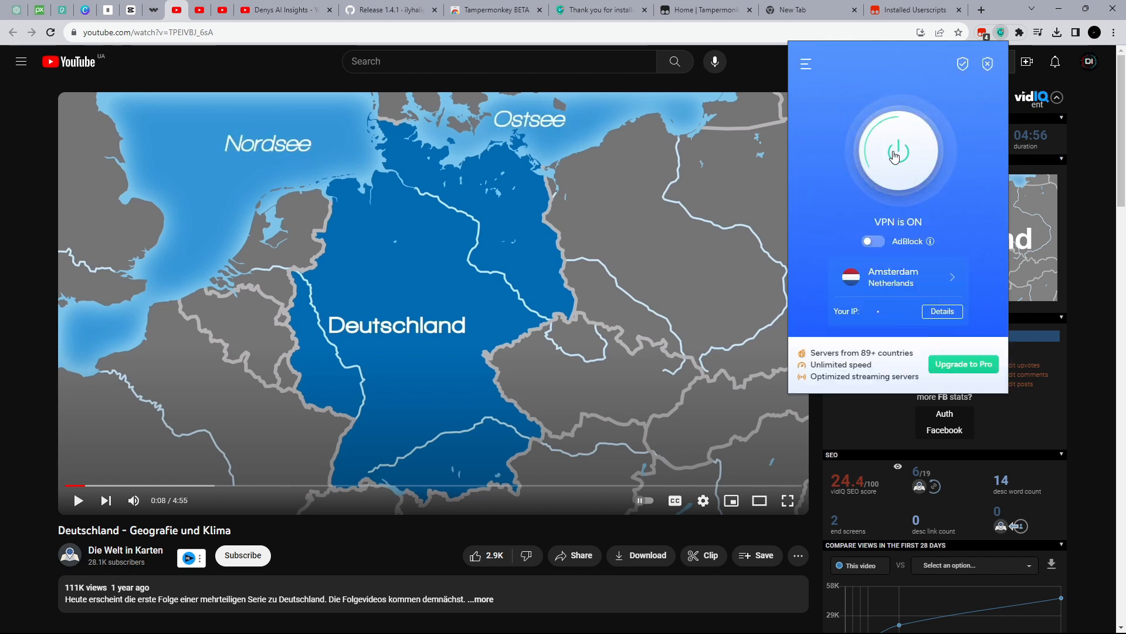
click(897, 151)
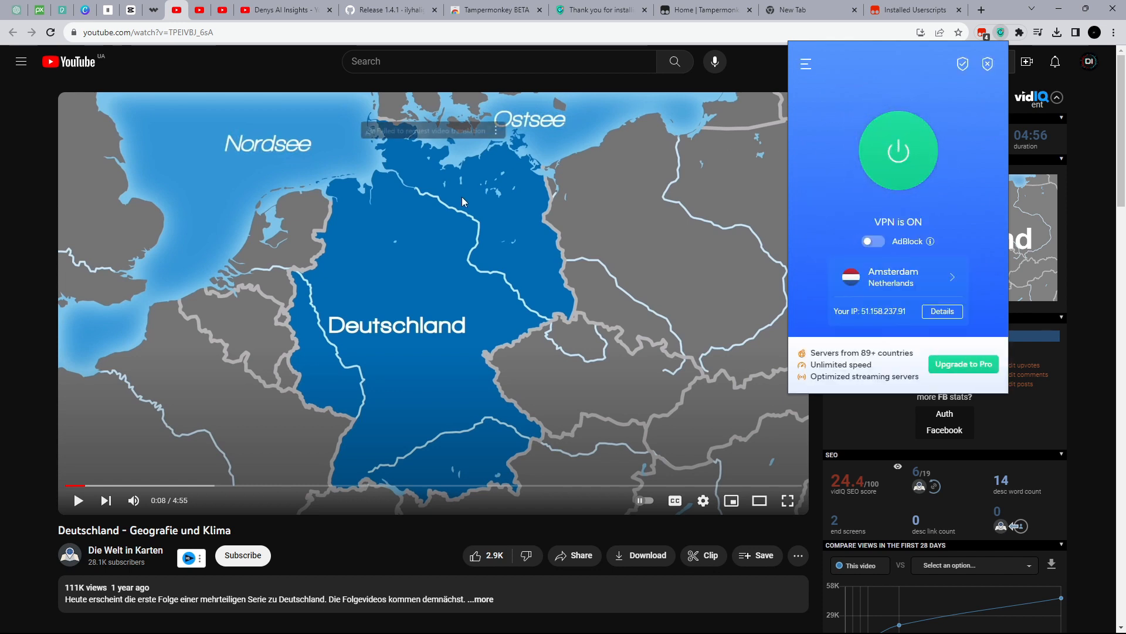
click(497, 130)
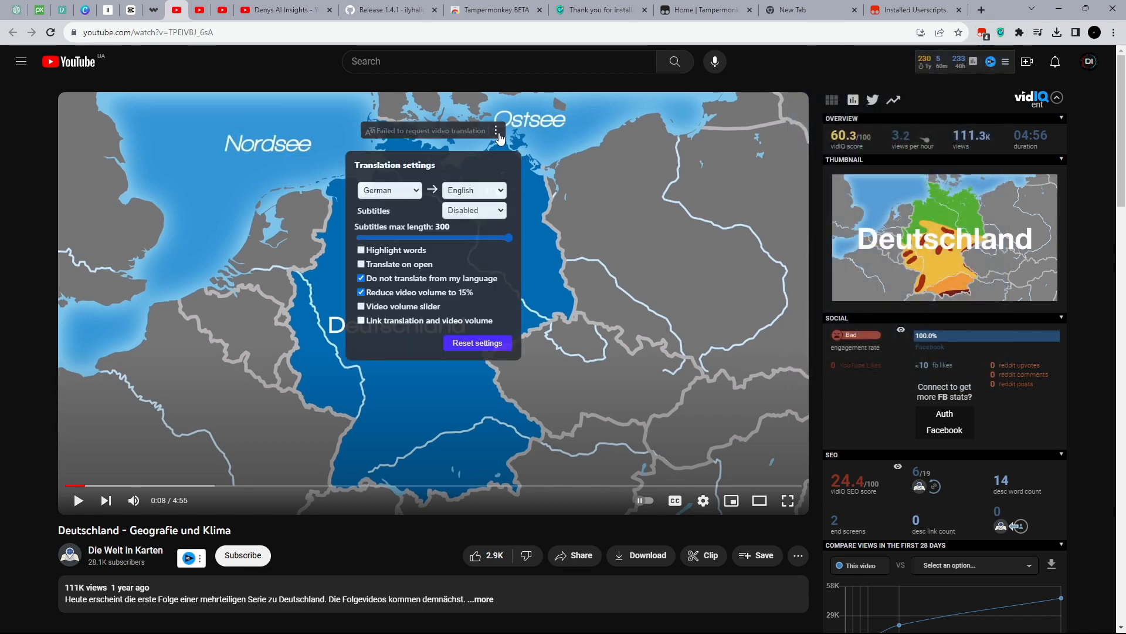
- Browse the source and target language lists, leaving German to English unchanged
click(391, 189)
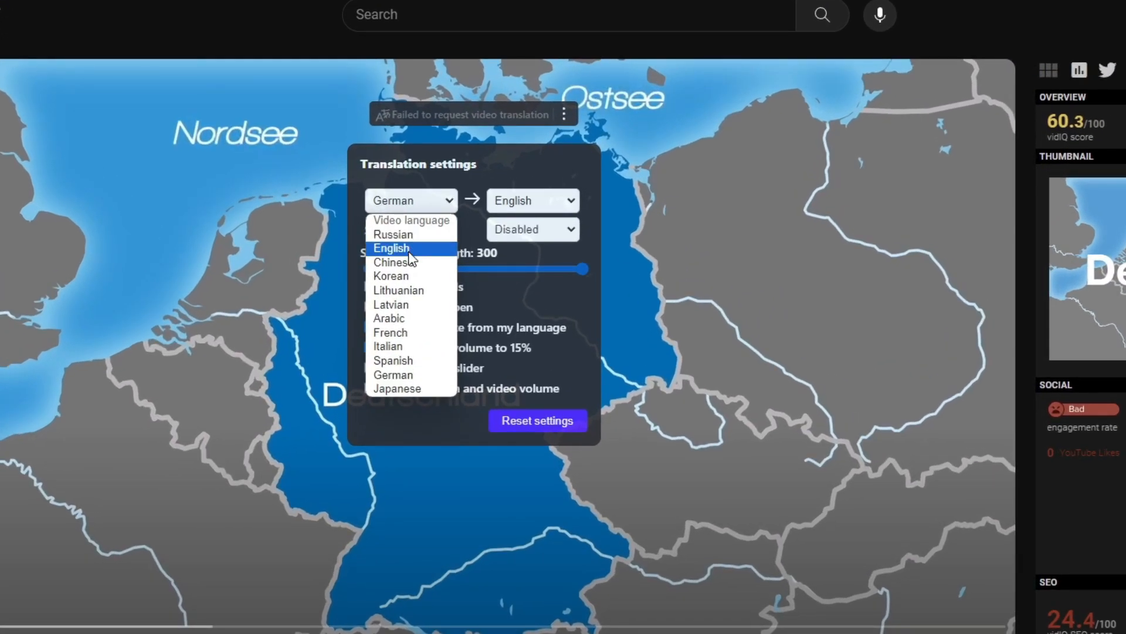
mouse_move(390, 276)
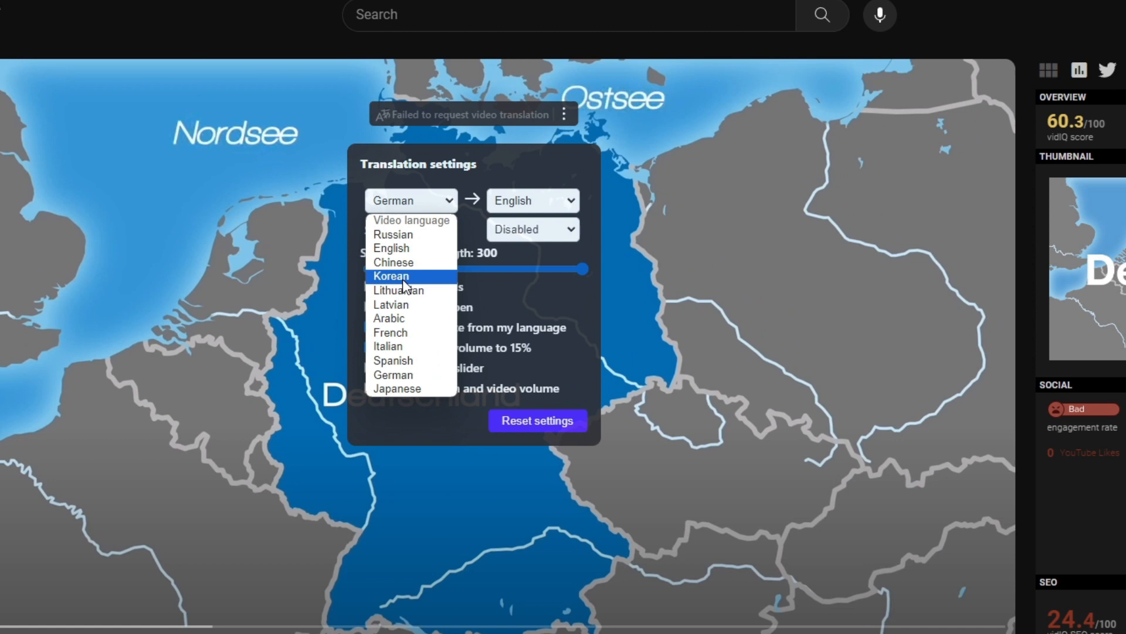
click(532, 200)
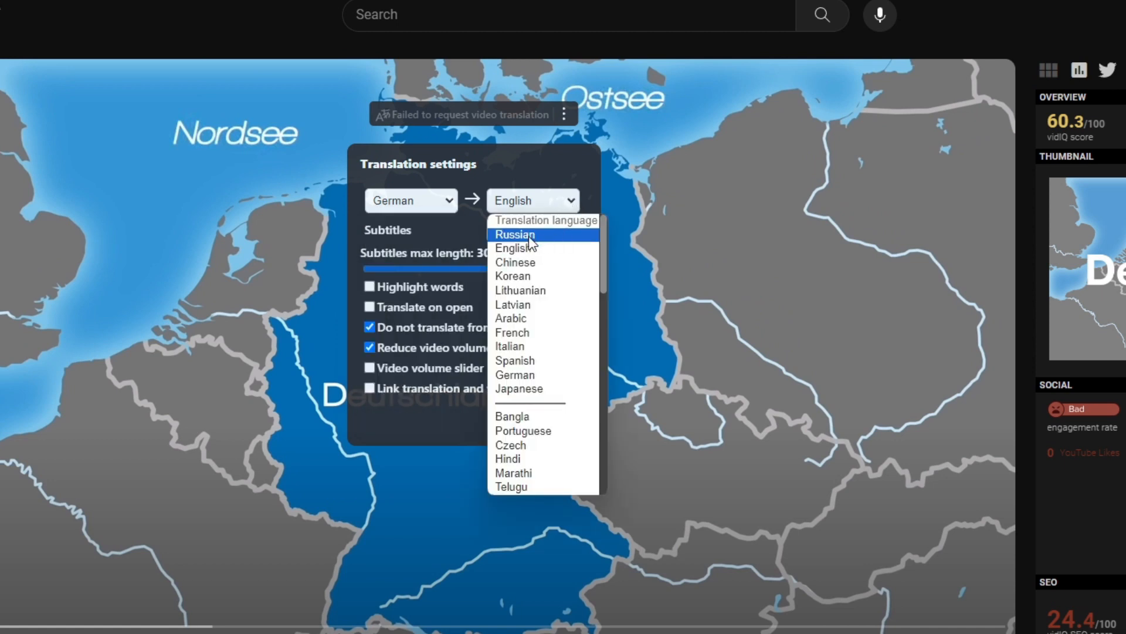
scroll(down, 3)
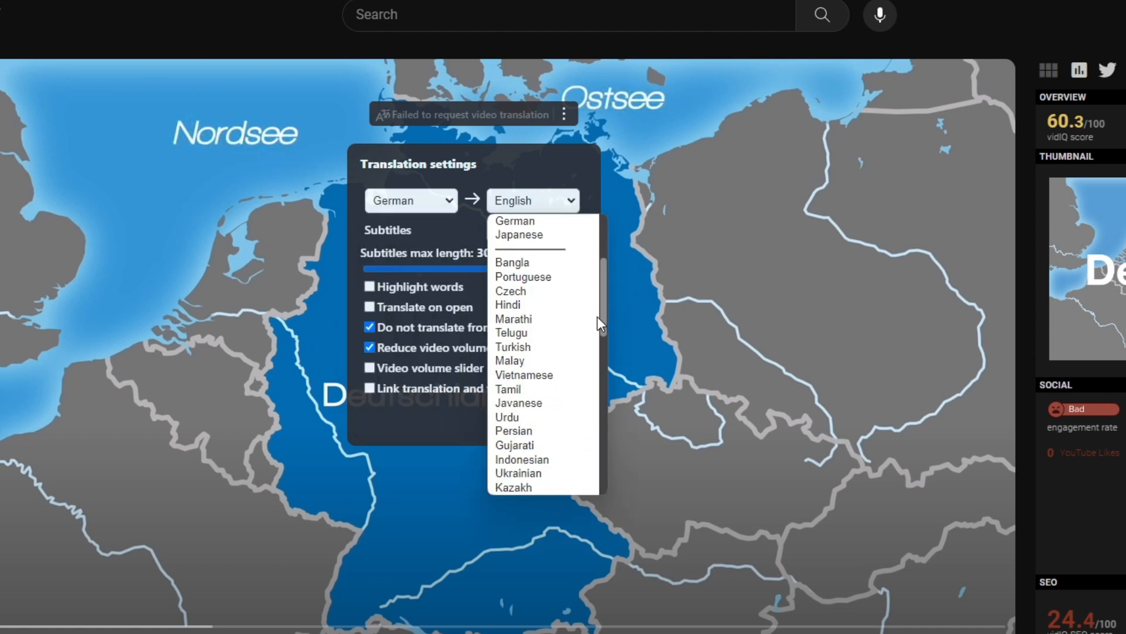
scroll(down, 3)
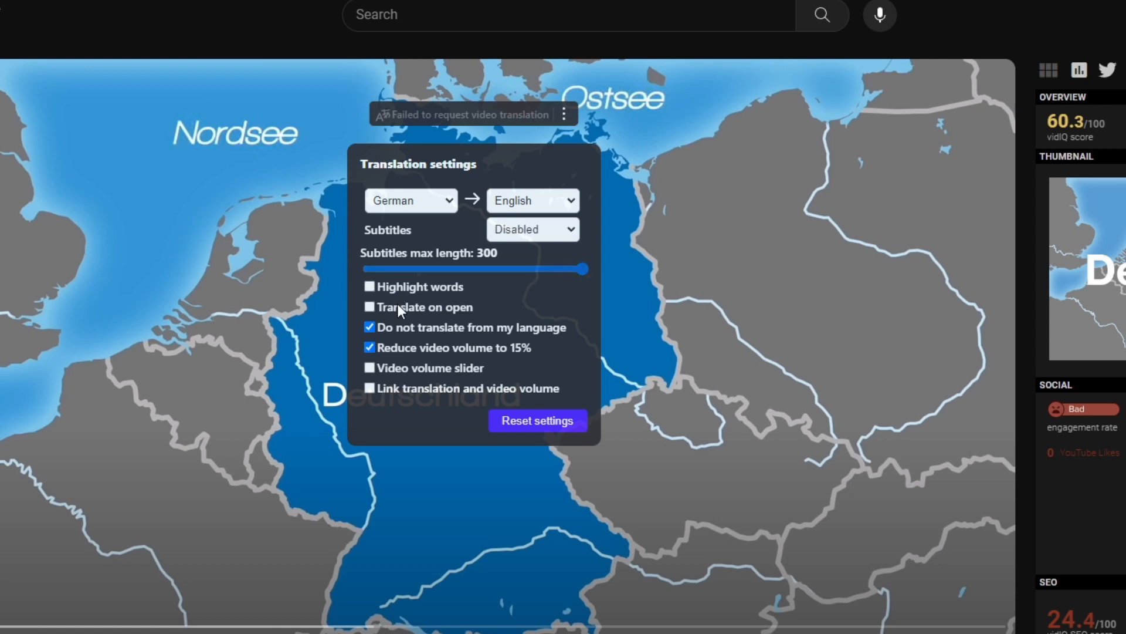
mouse_move(406, 359)
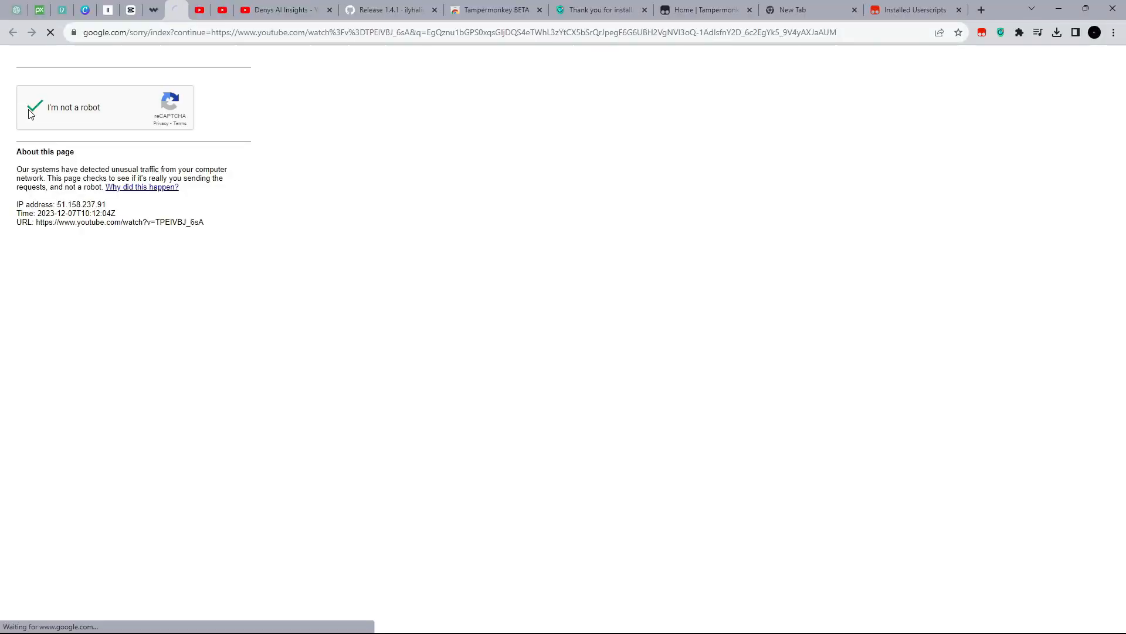
- Pass the robot check, play the translated video, jump ahead and pause at 3:13
click(35, 106)
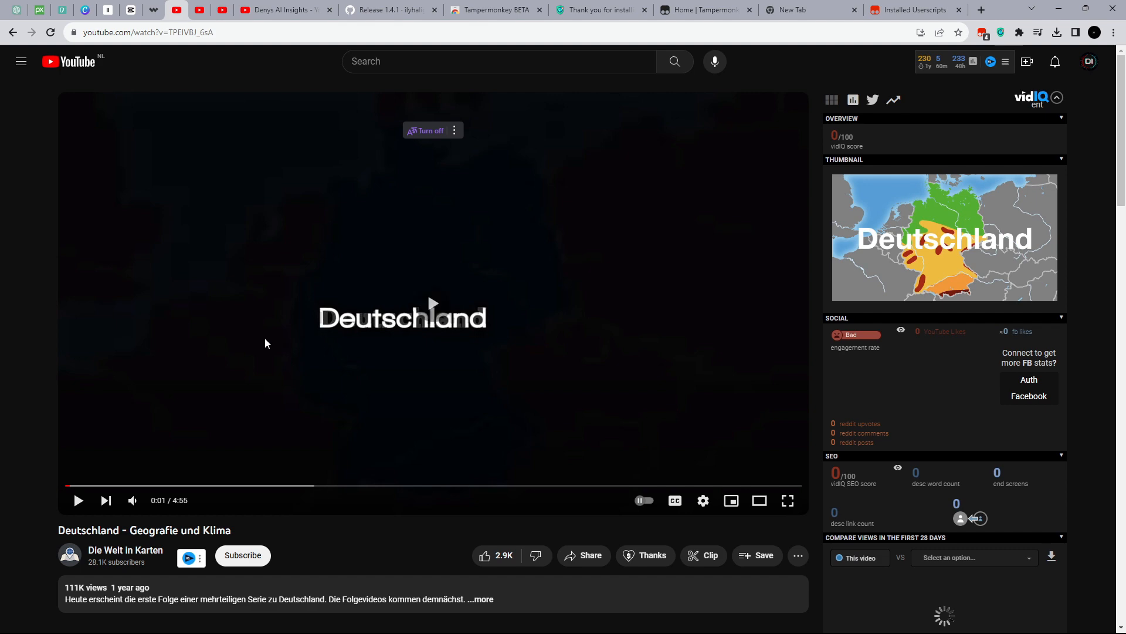
click(77, 500)
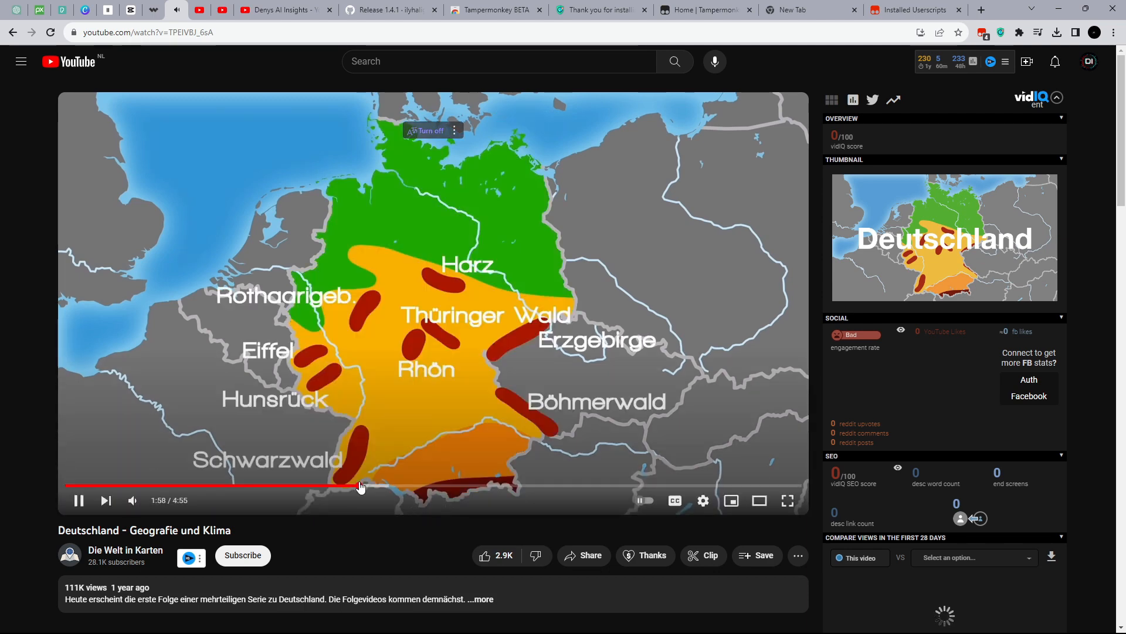
click(452, 485)
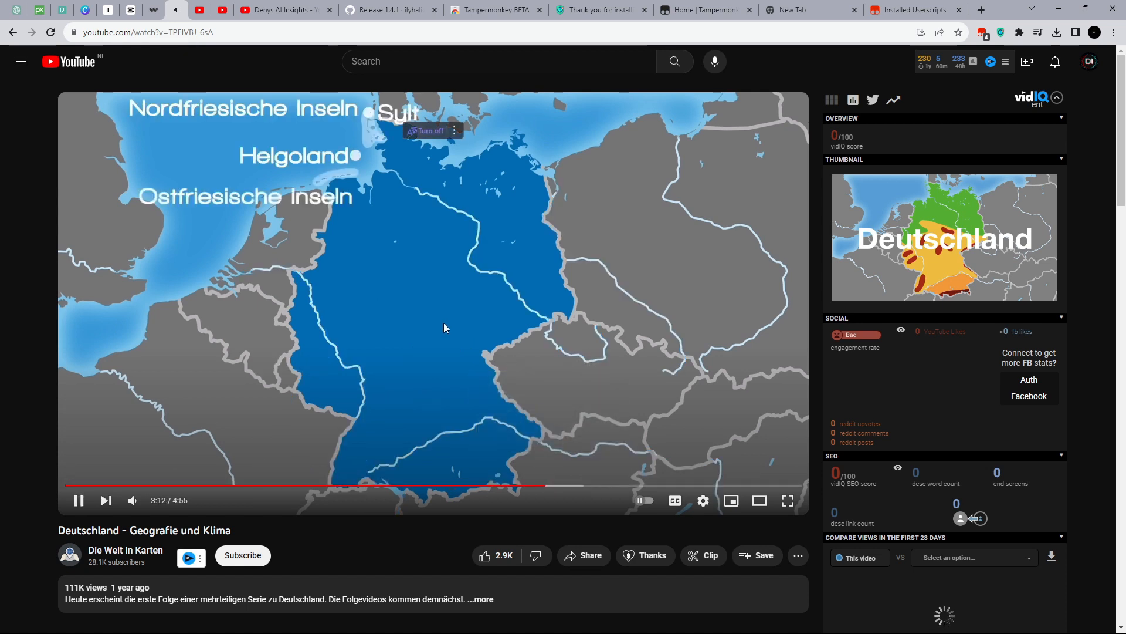
click(77, 500)
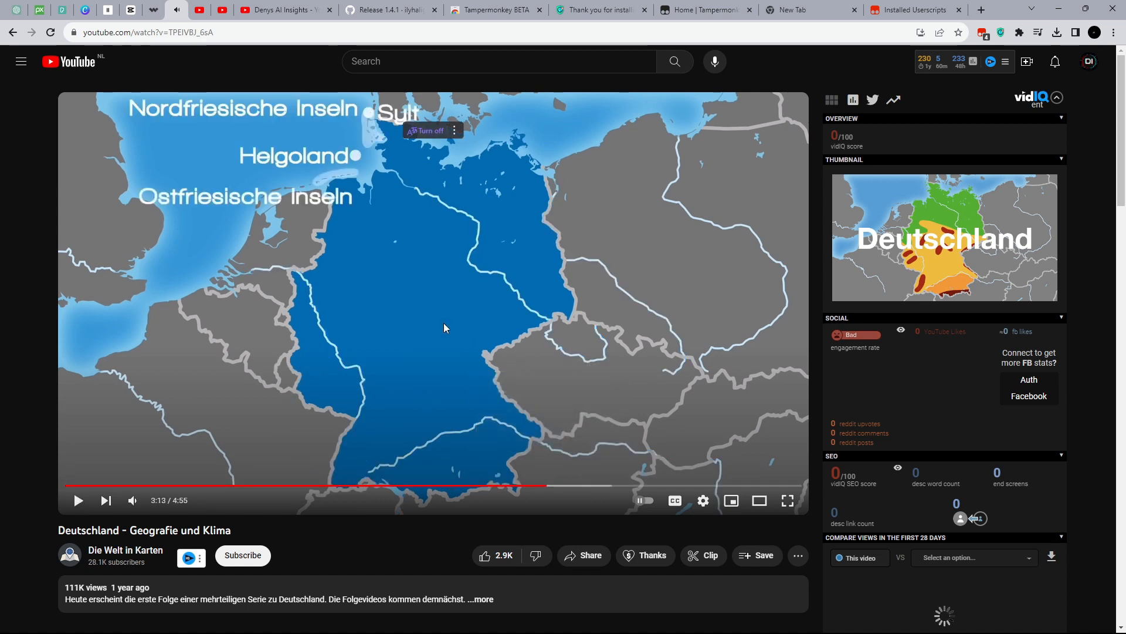
mouse_move(250, 109)
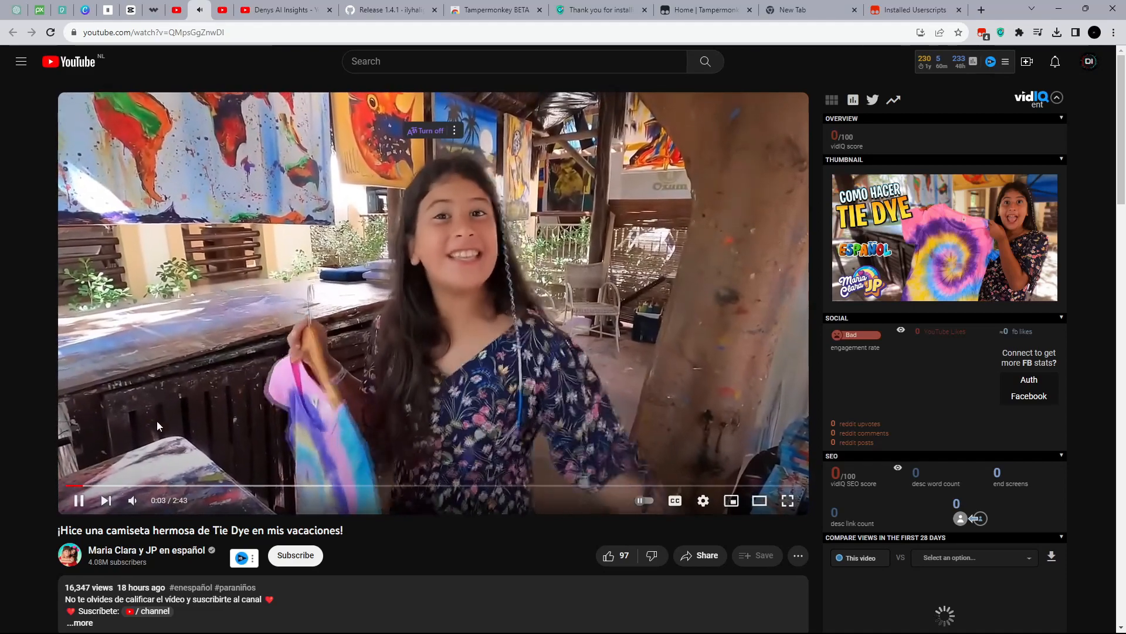
- Mute the Spanish tie-dye video's original audio, skip ahead to about 1:25 and pause
click(132, 500)
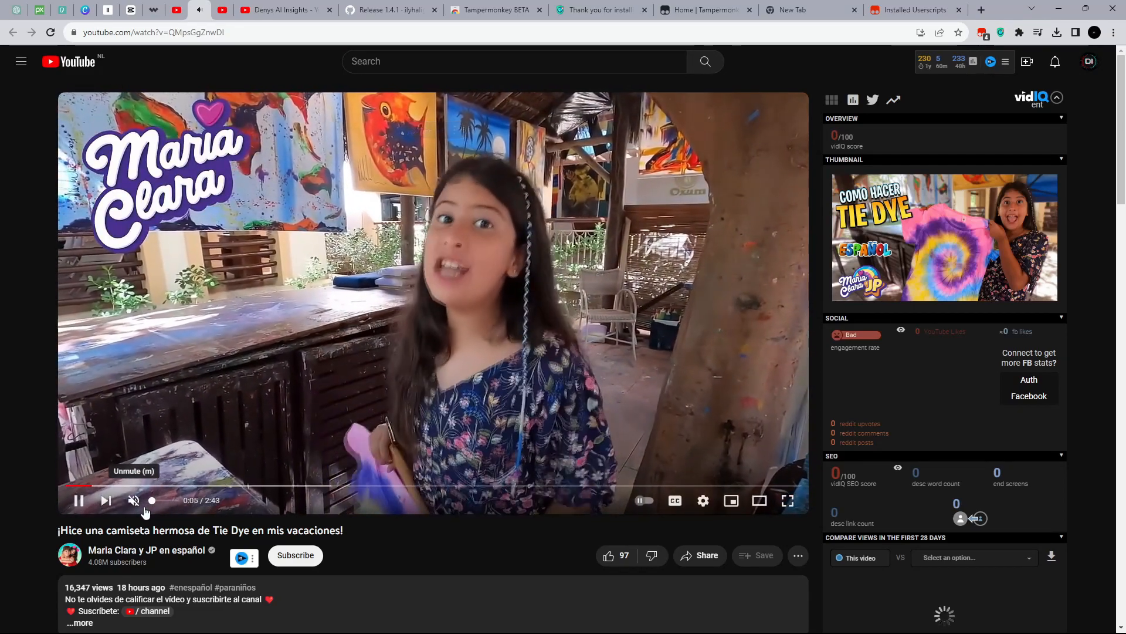
mouse_move(467, 487)
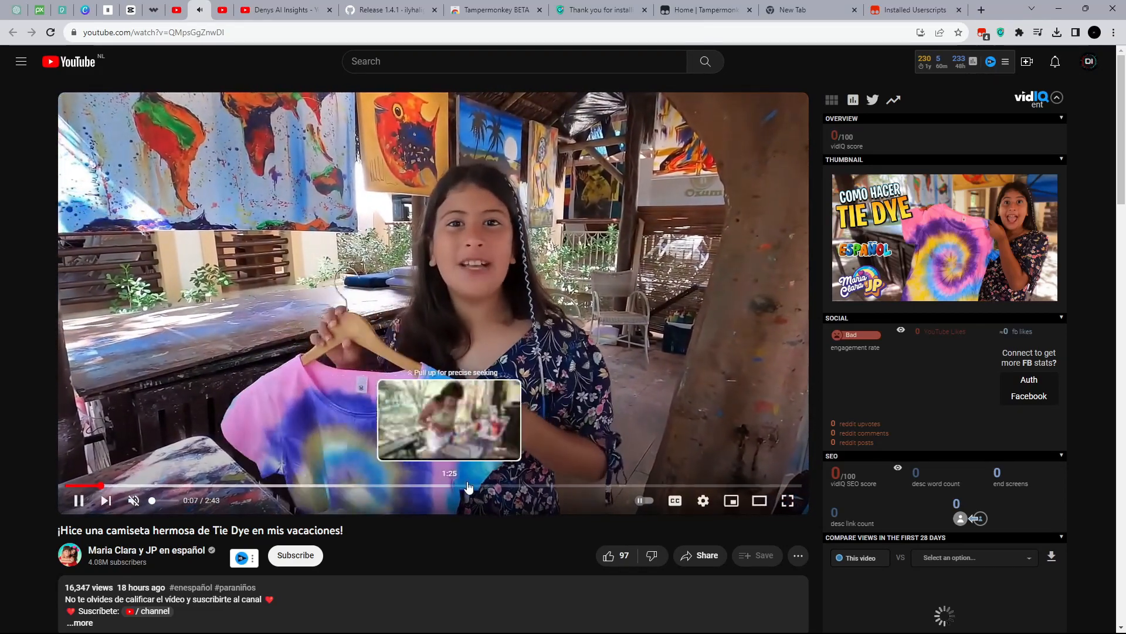
click(474, 486)
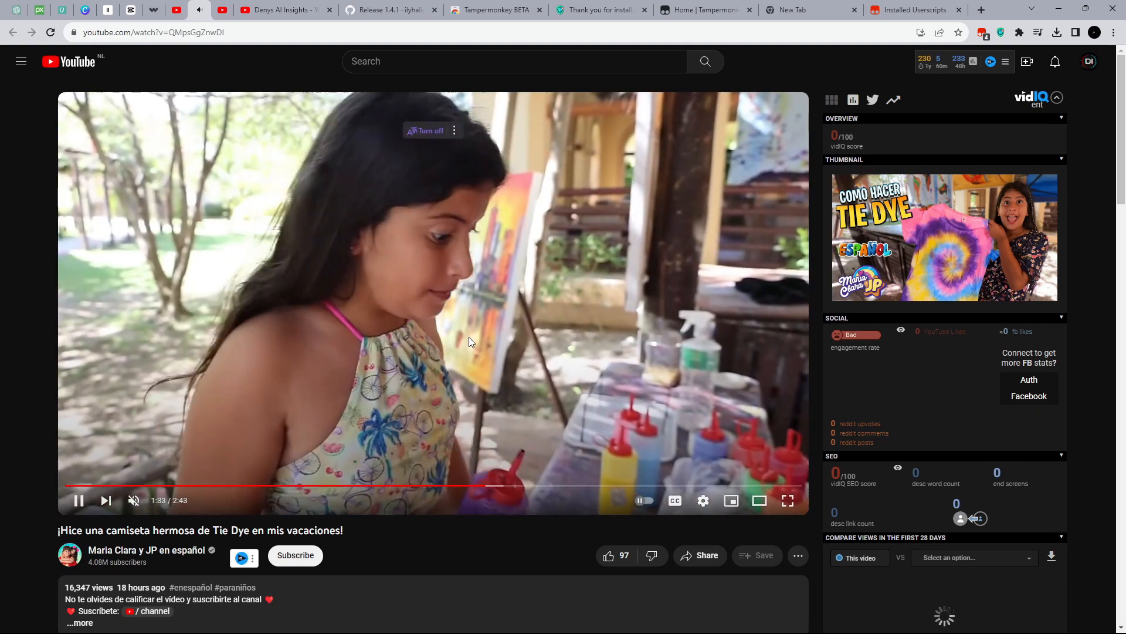
click(78, 500)
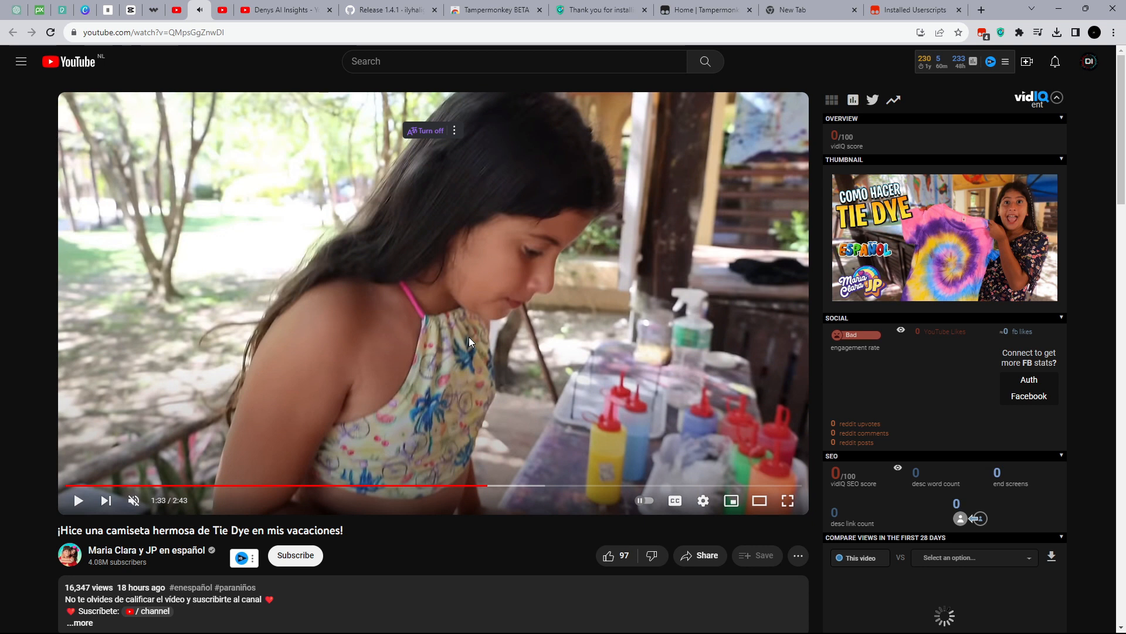
mouse_move(475, 339)
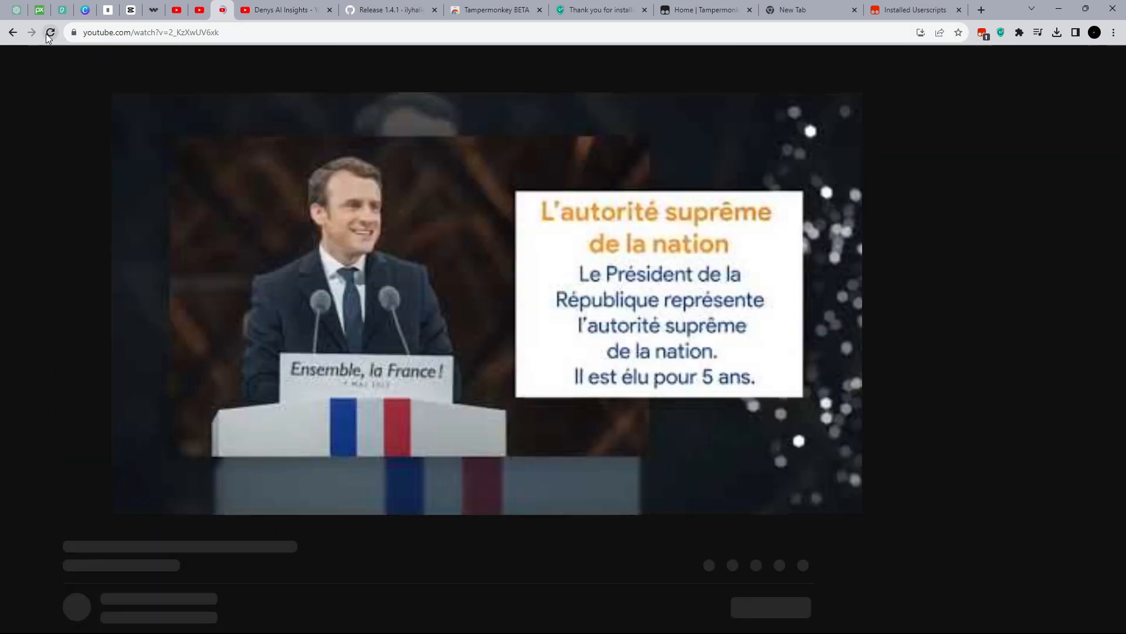
- Reload the French lesson, unmute it, turn on French-to-English voice translation, and pause at 0:19
click(48, 33)
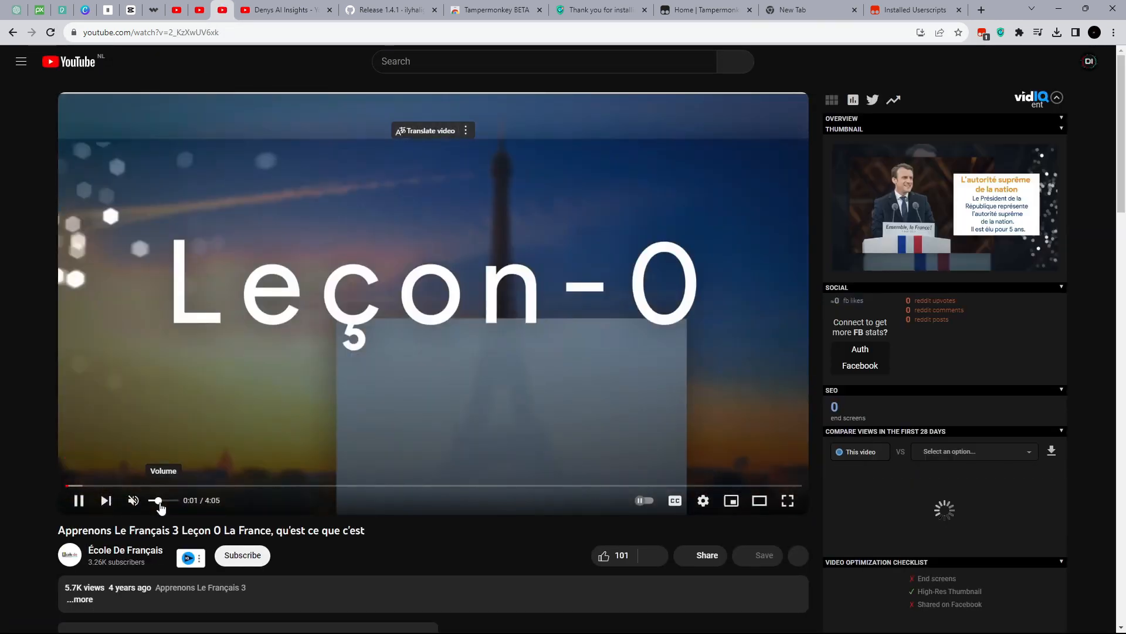
click(132, 500)
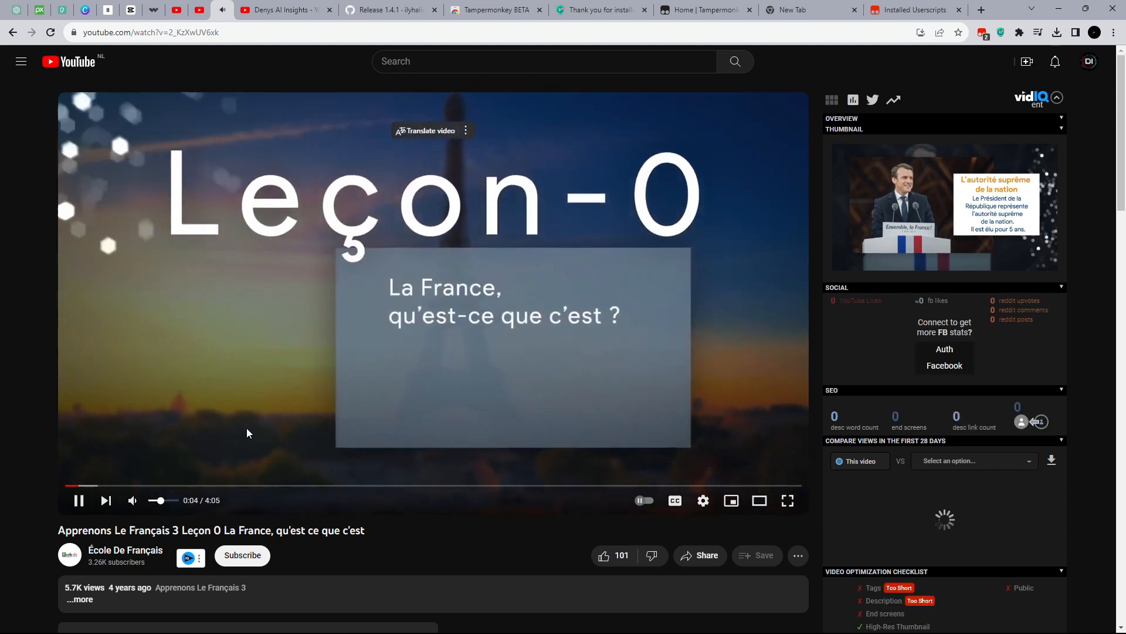
click(465, 131)
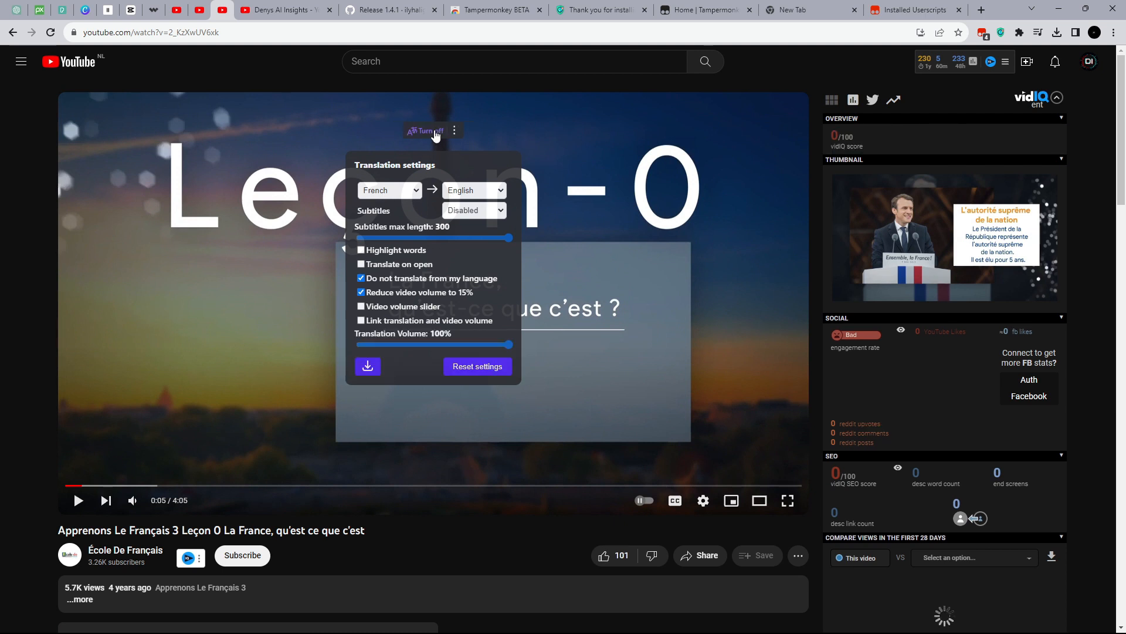
mouse_move(173, 375)
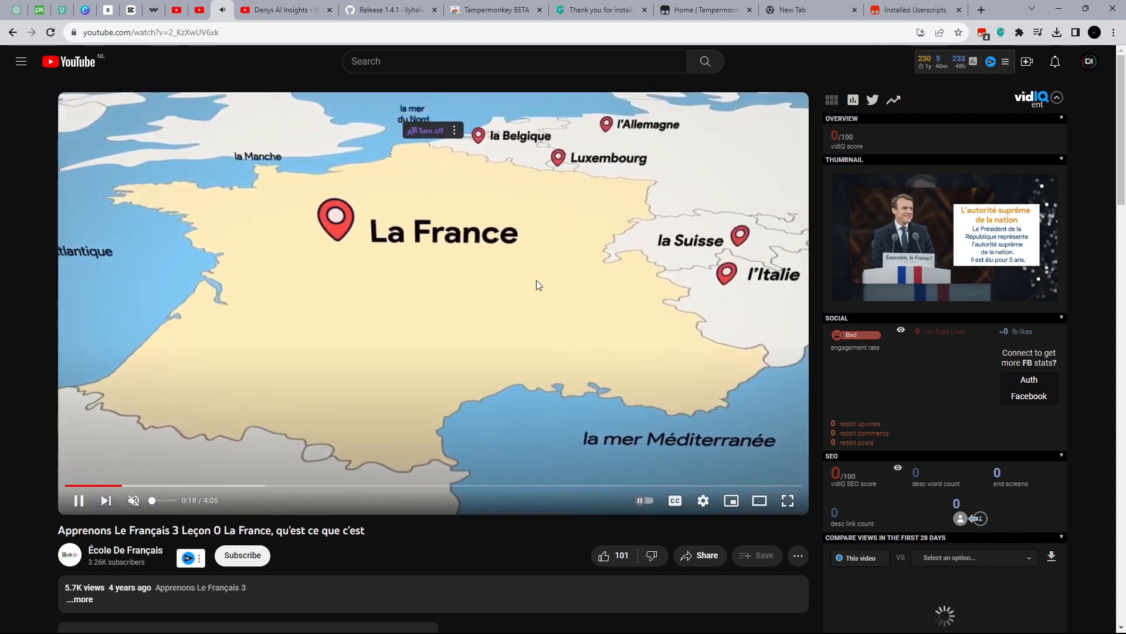
click(78, 500)
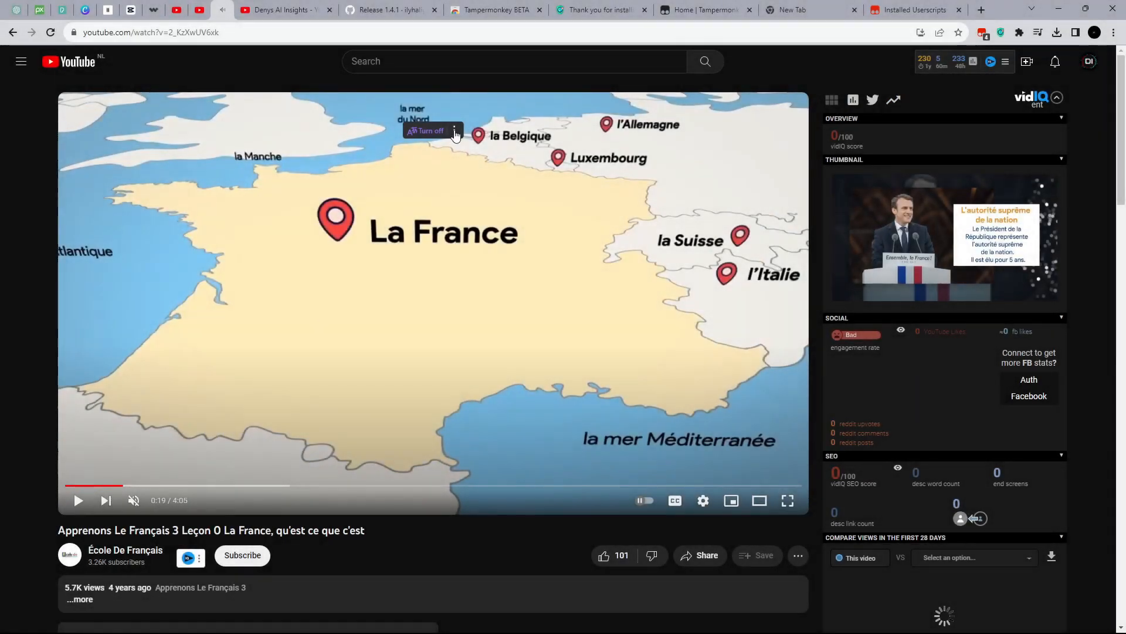
- Download the translated English voice track as an MP3 from the translation settings
click(455, 130)
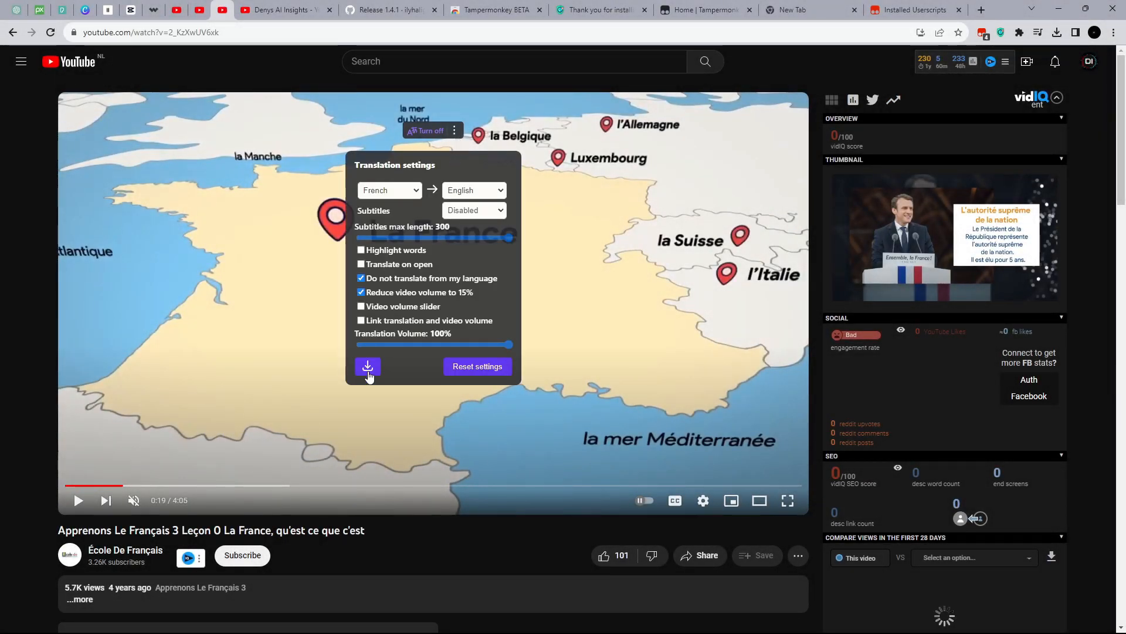
click(368, 368)
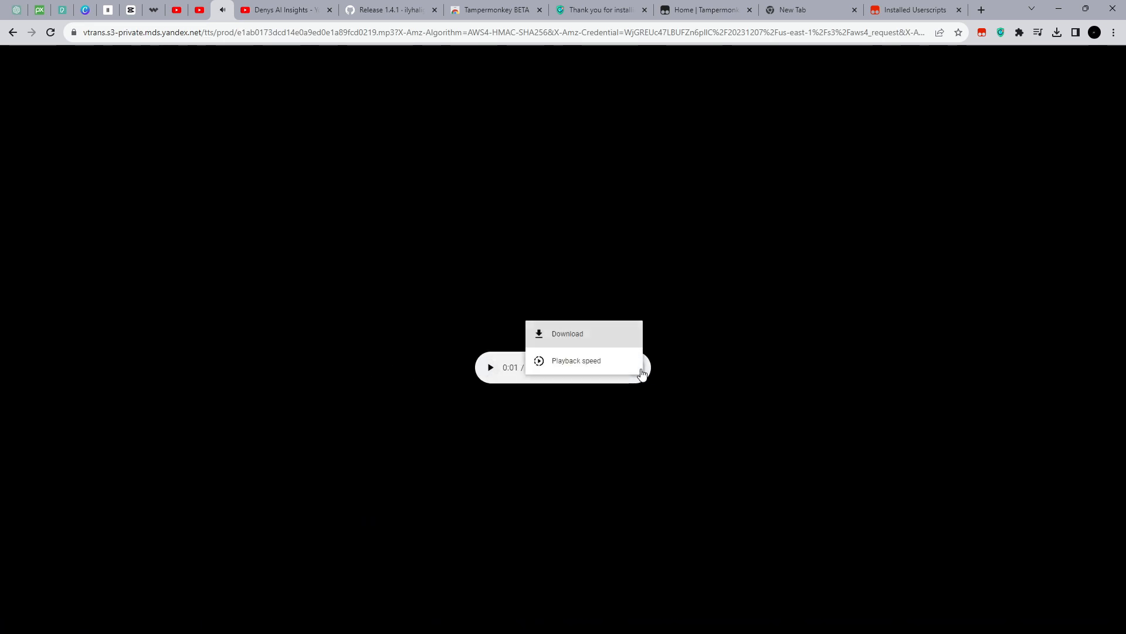
mouse_move(568, 342)
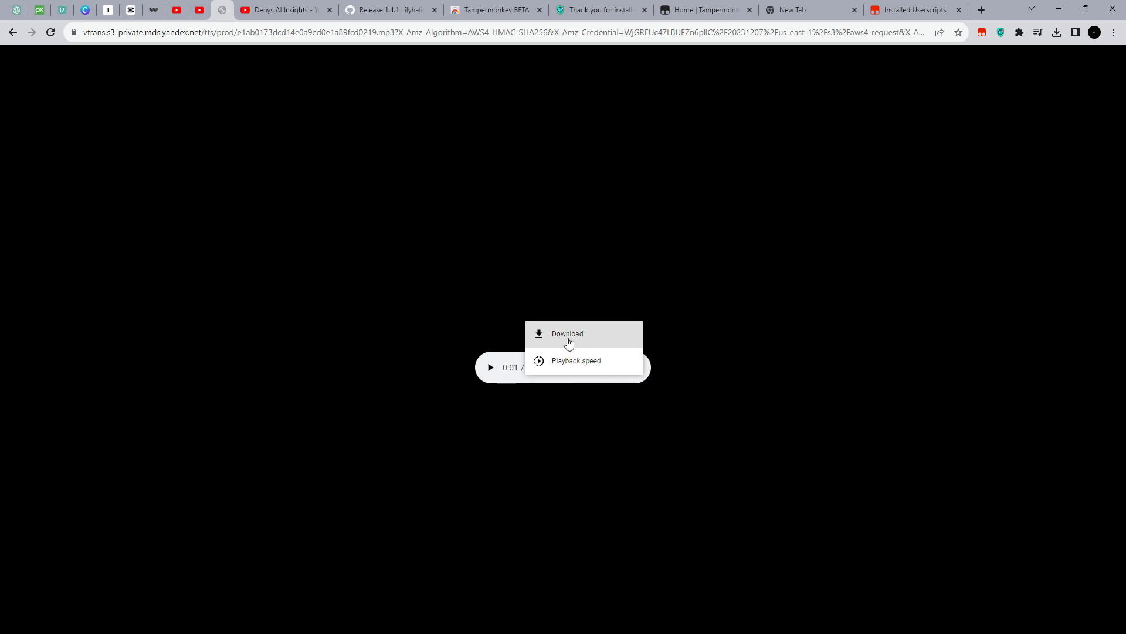
click(566, 334)
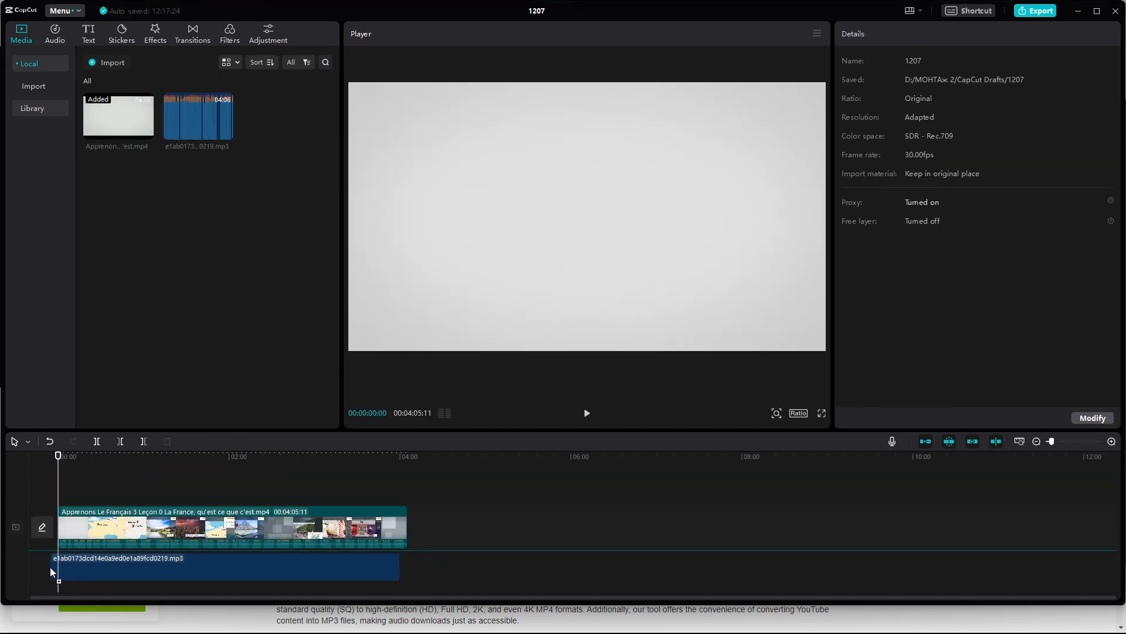
- Select the voice and video clips, preview the sync through the flag section, and go to English auto captions
click(216, 551)
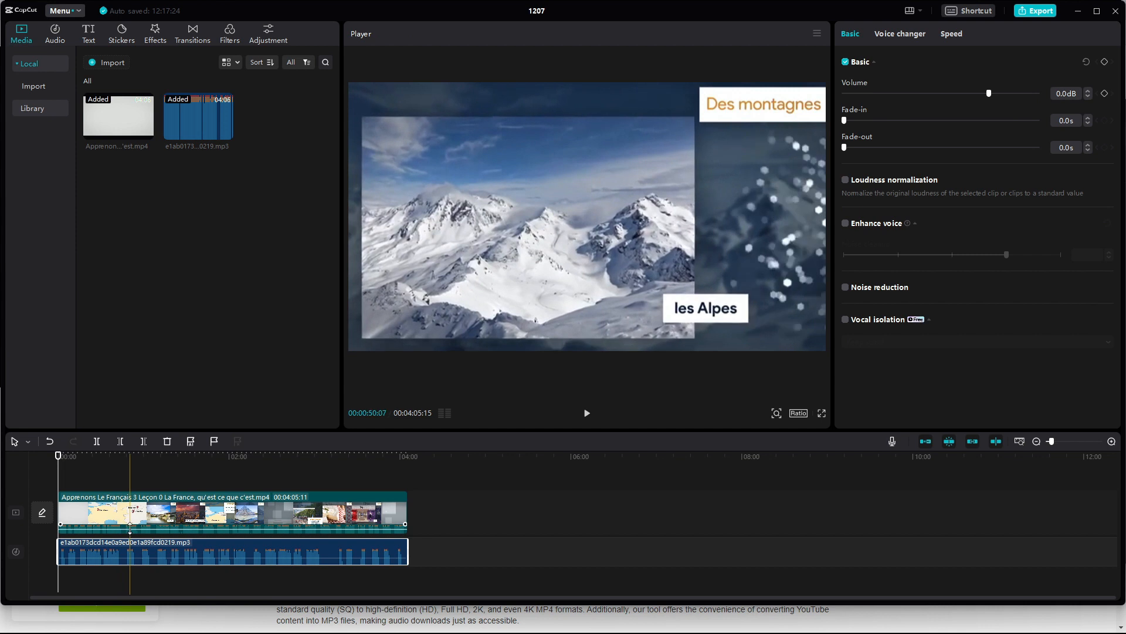
click(216, 512)
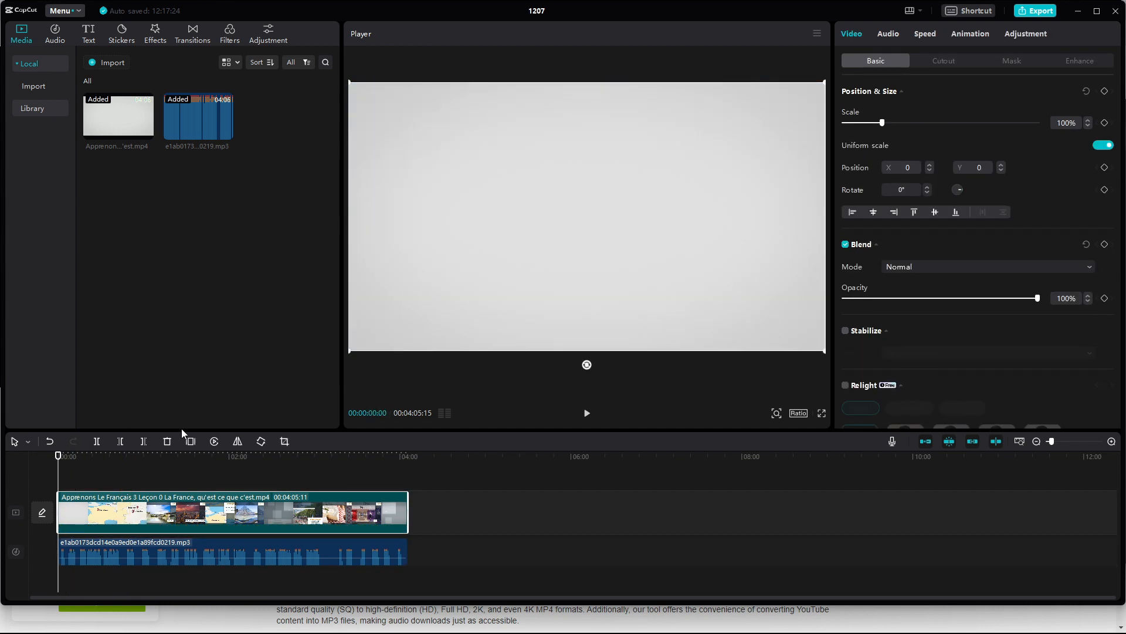
click(586, 413)
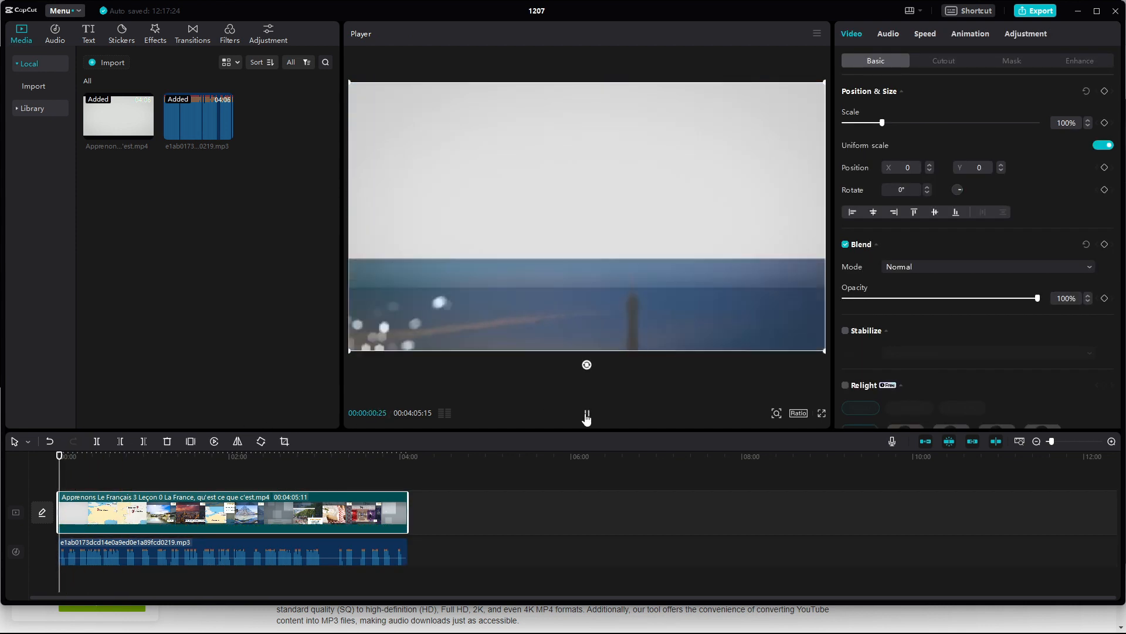
click(587, 413)
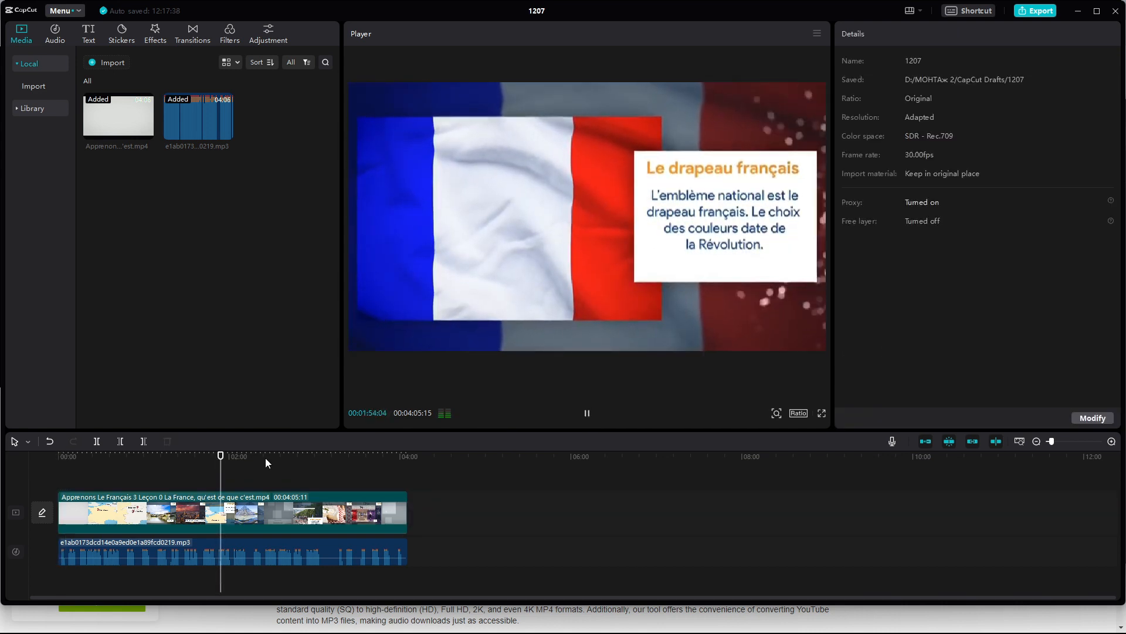
click(586, 413)
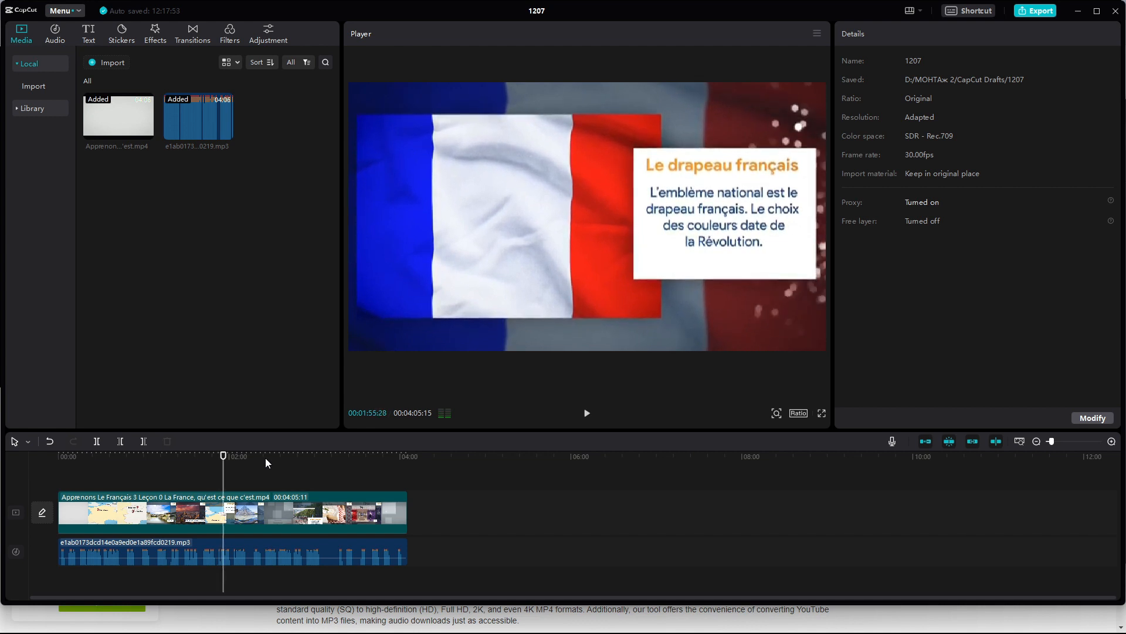
click(87, 33)
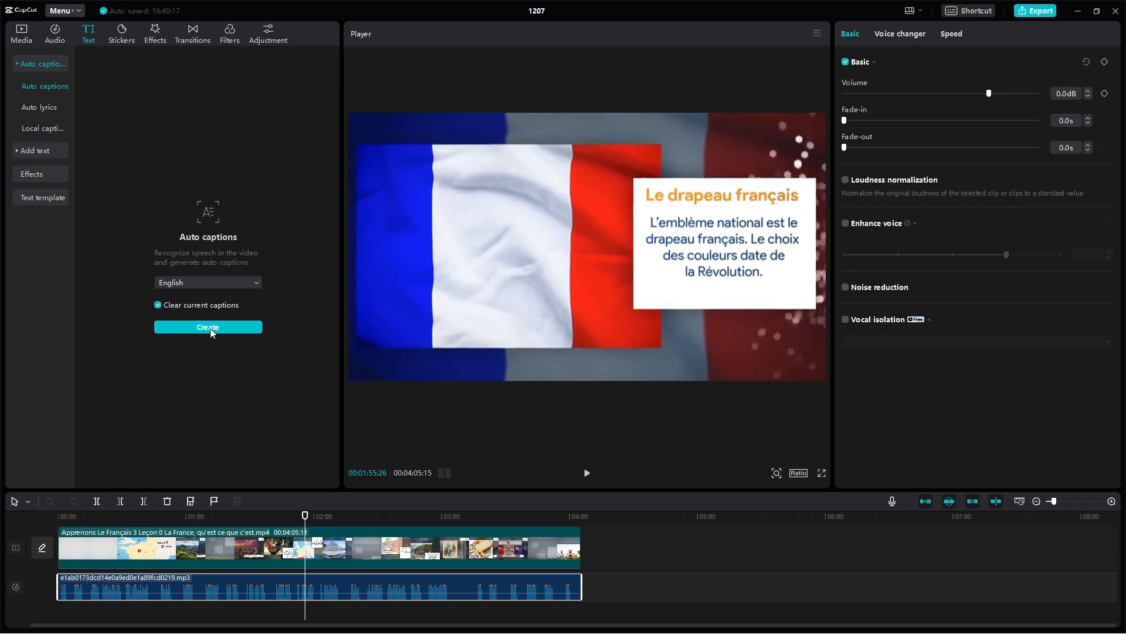
- Generate English captions, shrink the font to 5 with the outlined uppercase preset, ready to export
click(208, 327)
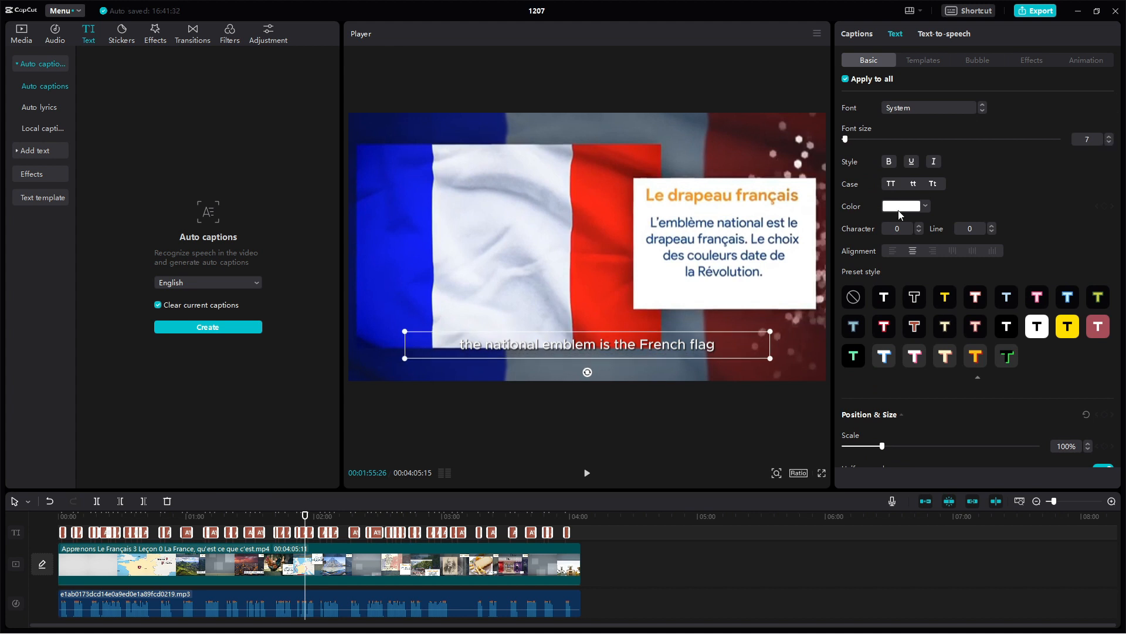
click(1108, 141)
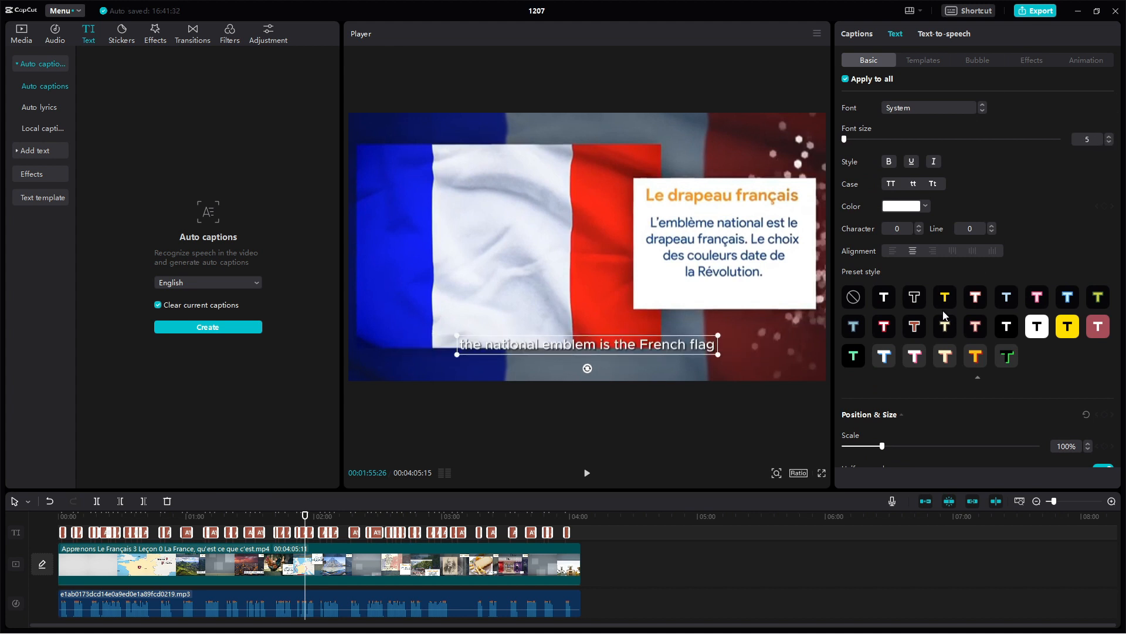
click(914, 297)
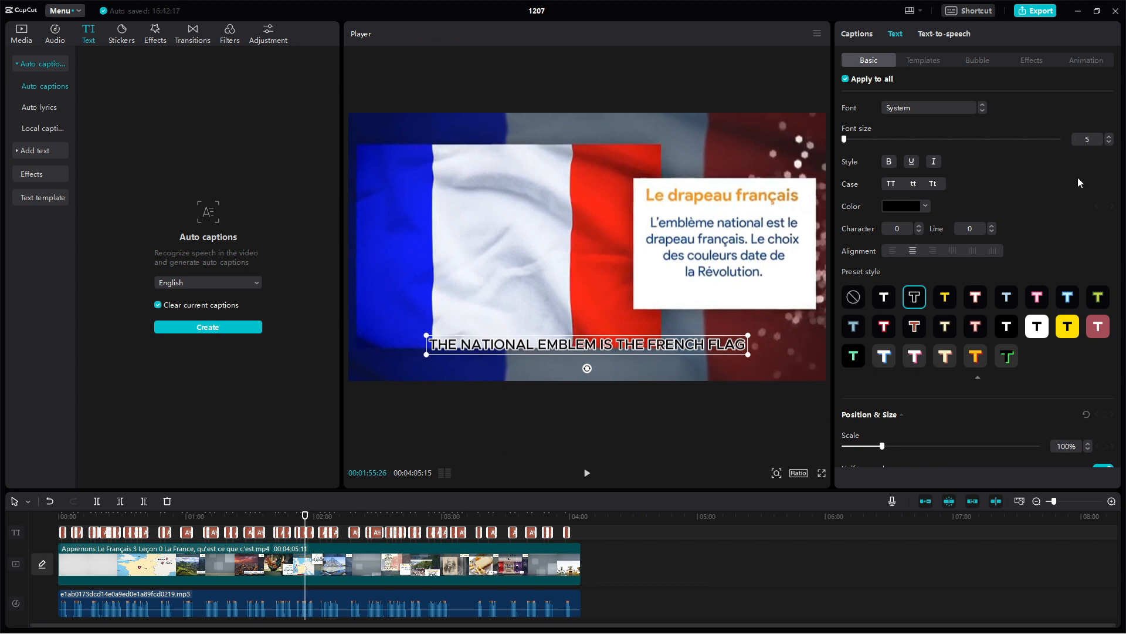
click(1035, 10)
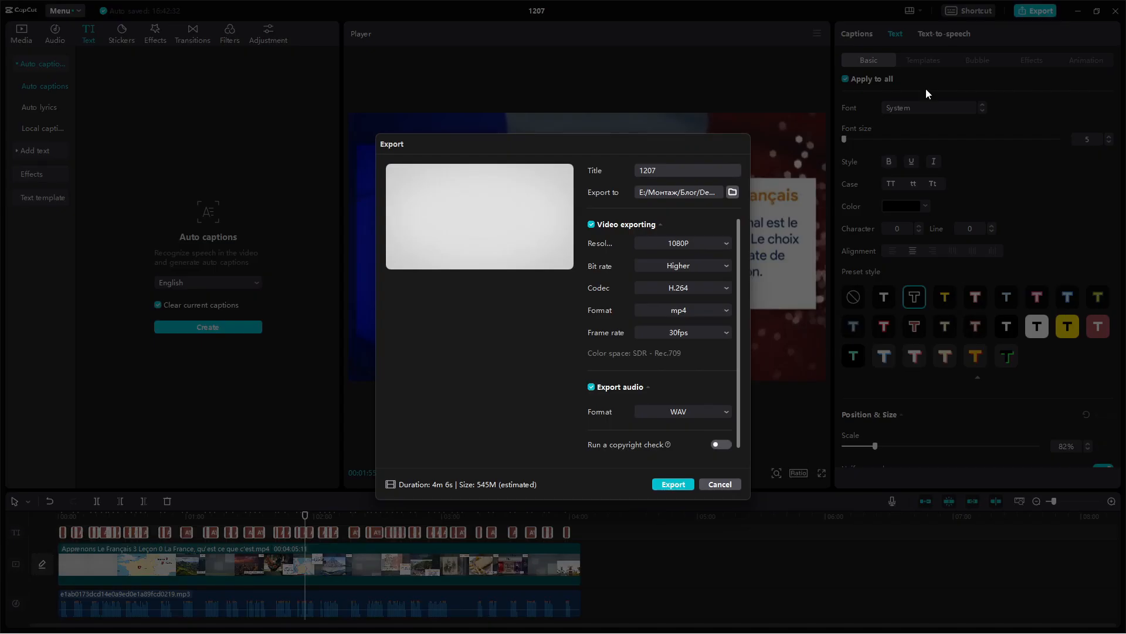
- Export the captioned lesson as a 1080P H.264 MP4 at 30fps
click(672, 484)
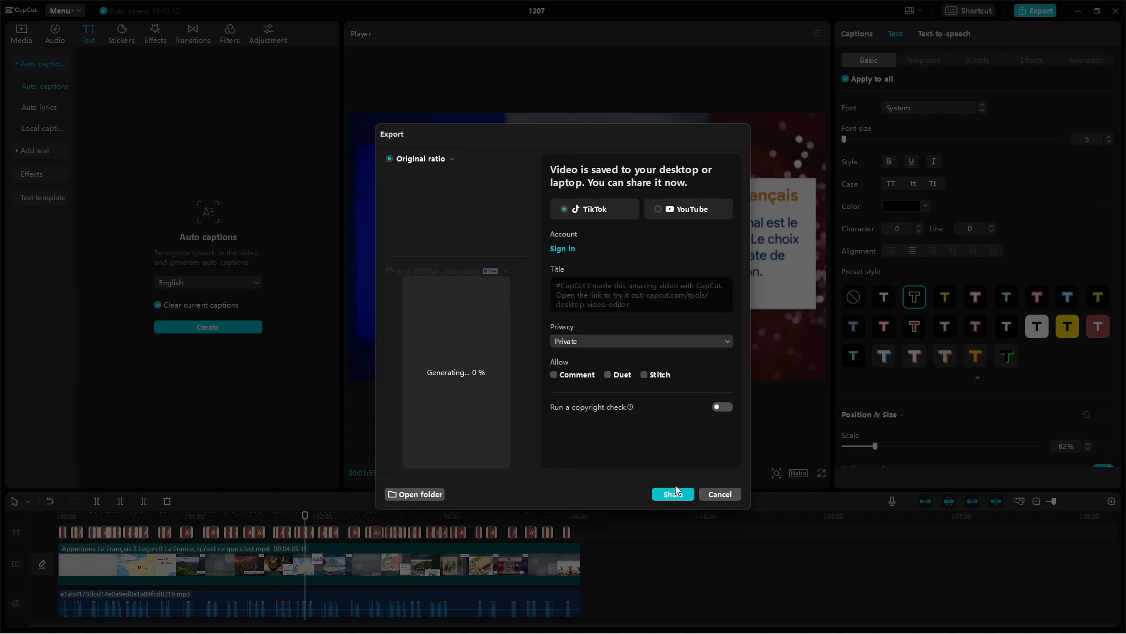
click(672, 493)
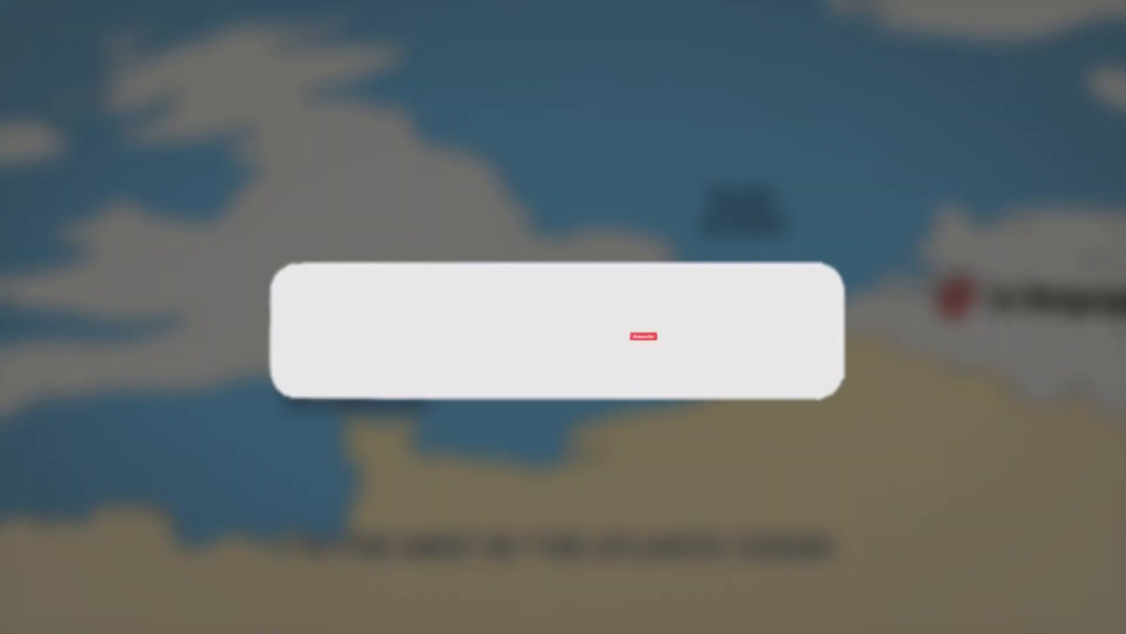